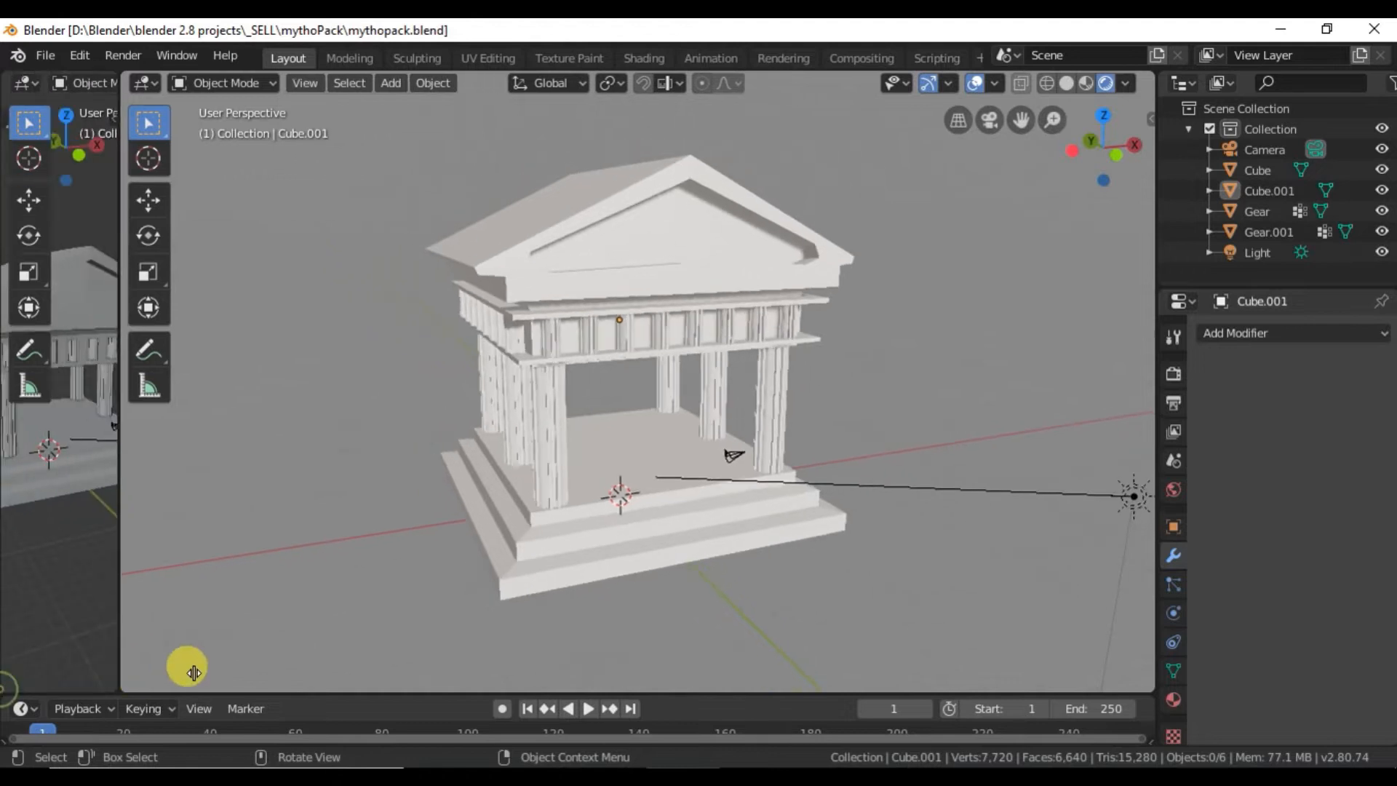
Step: Switch the left area's editor type to the Shader Editor
{"action": "left_click", "coordinate": [29, 83]}
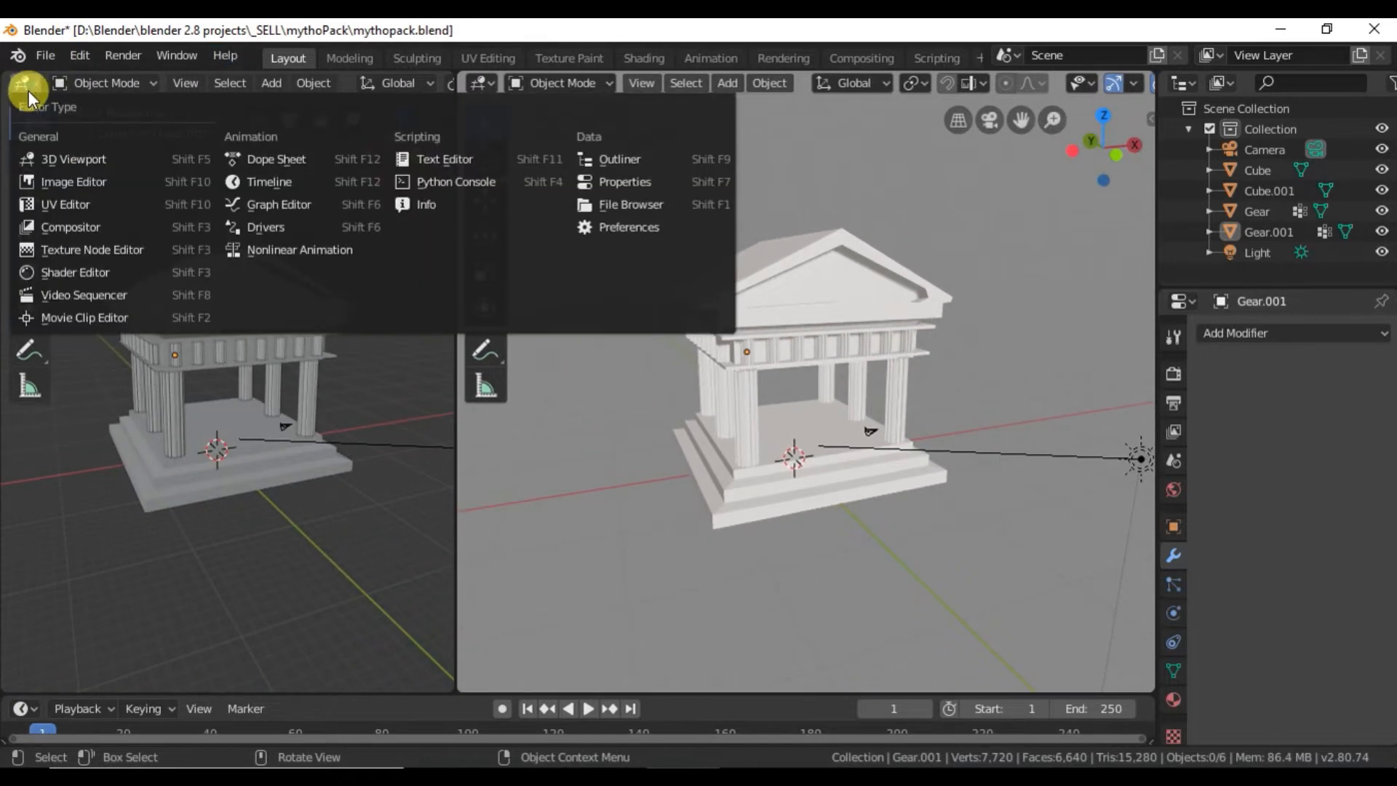
{"action": "mouse_move", "coordinate": [67, 204]}
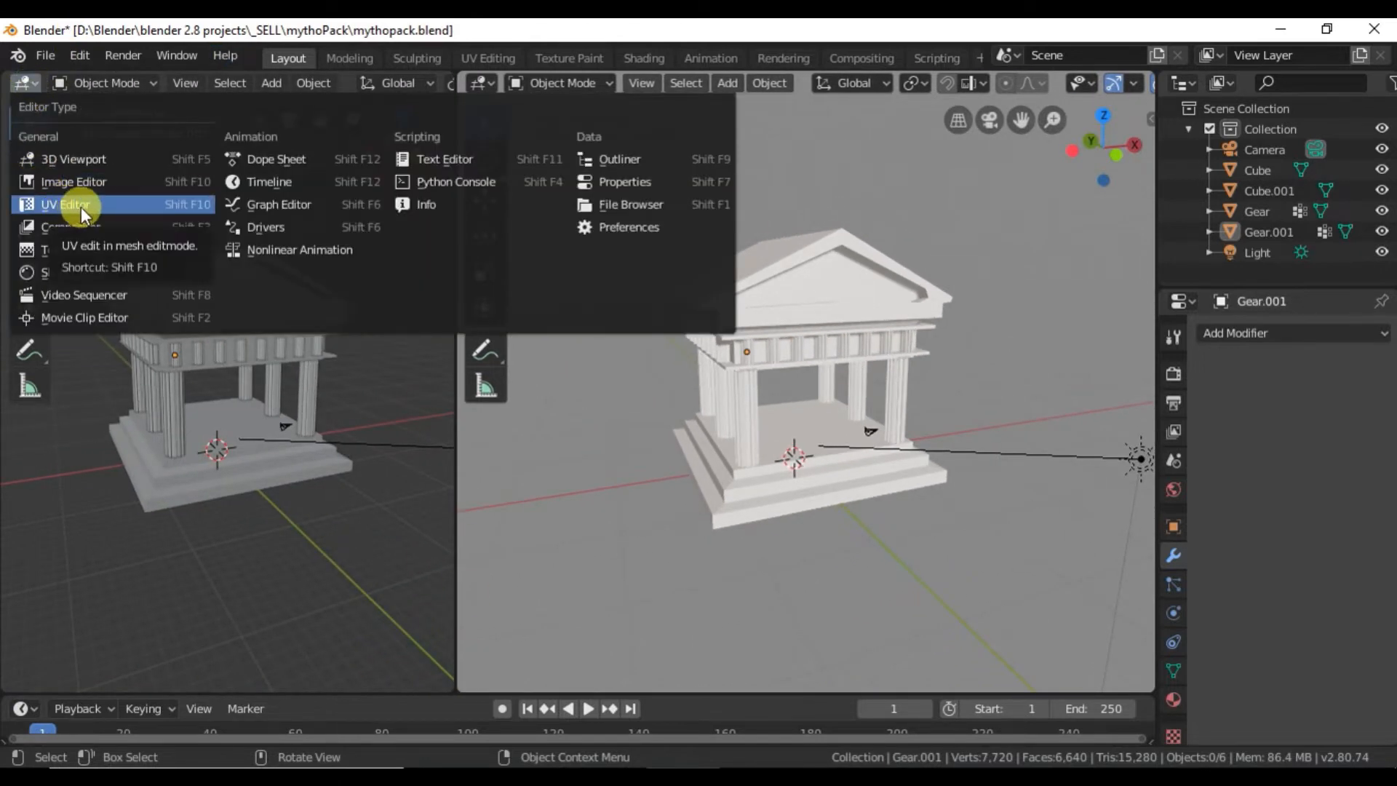
{"action": "mouse_move", "coordinate": [106, 272]}
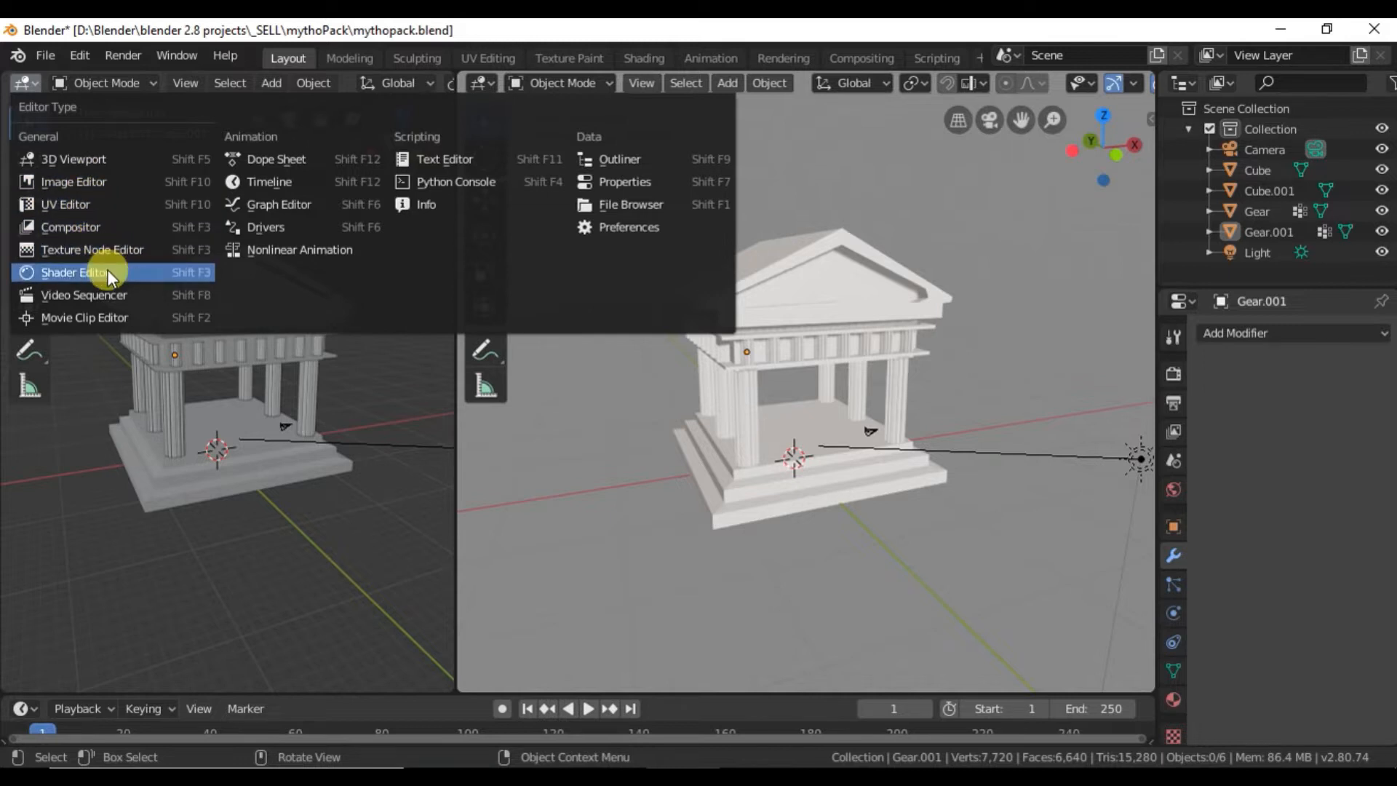
{"action": "left_click", "coordinate": [71, 272]}
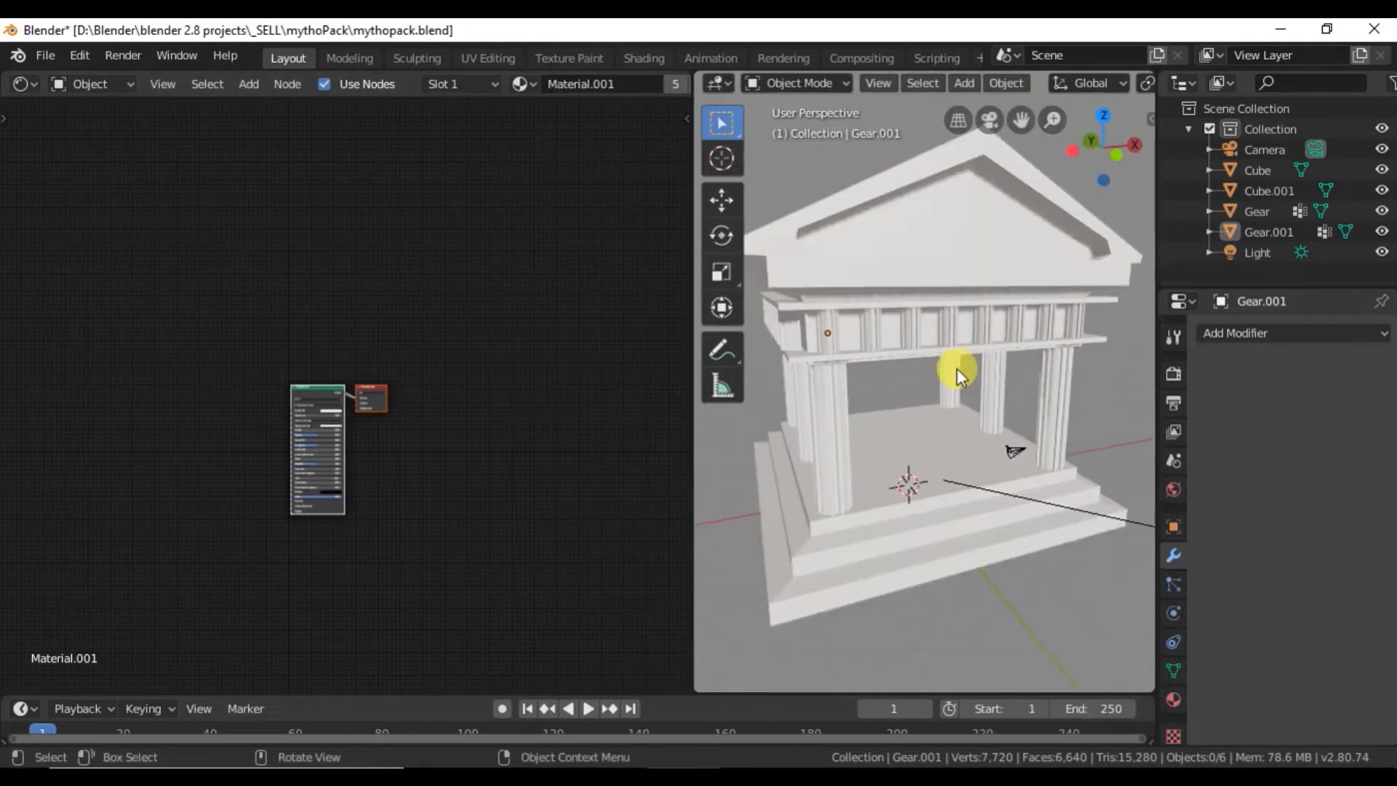
Step: Select the temple model in the viewport and bring up its Principled BSDF material
{"action": "left_click", "coordinate": [931, 307]}
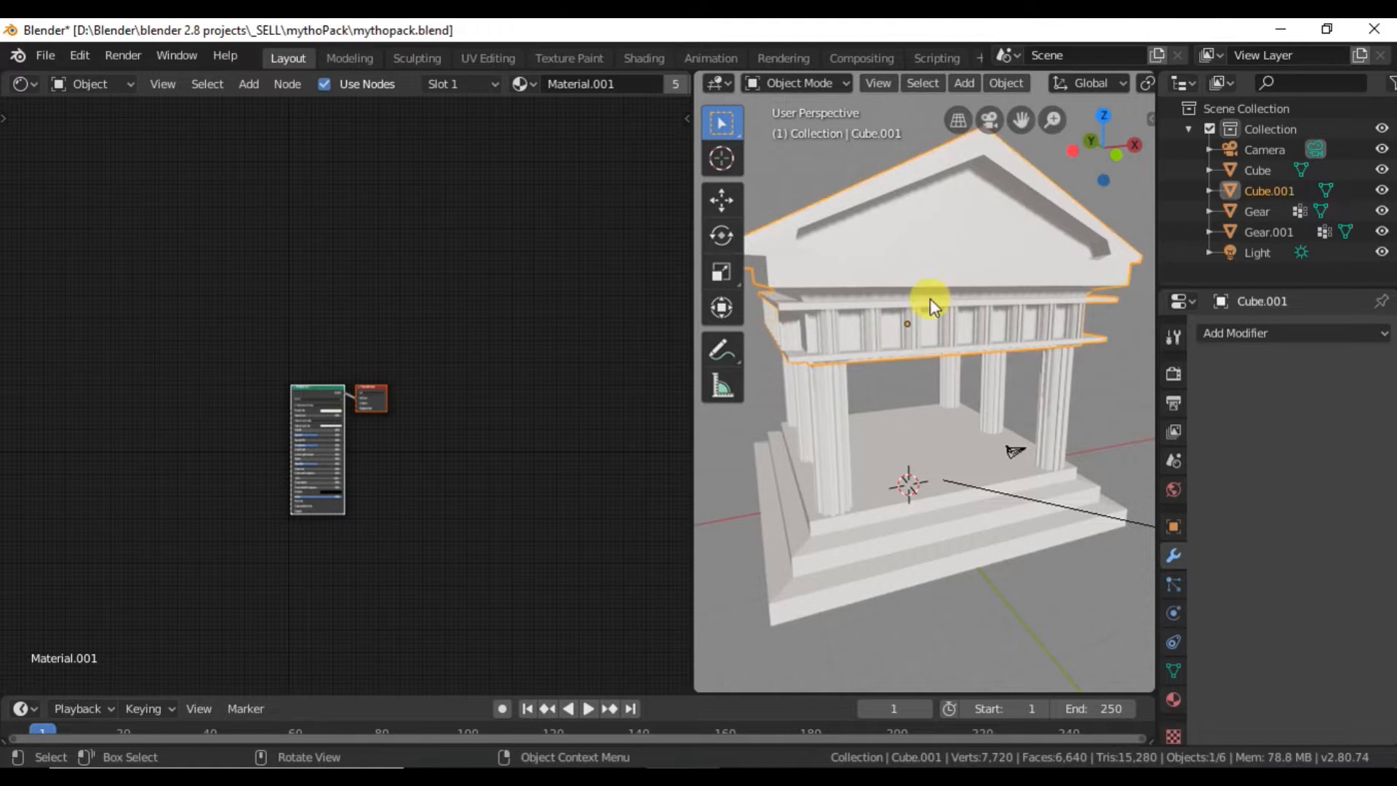
{"action": "mouse_move", "coordinate": [968, 419]}
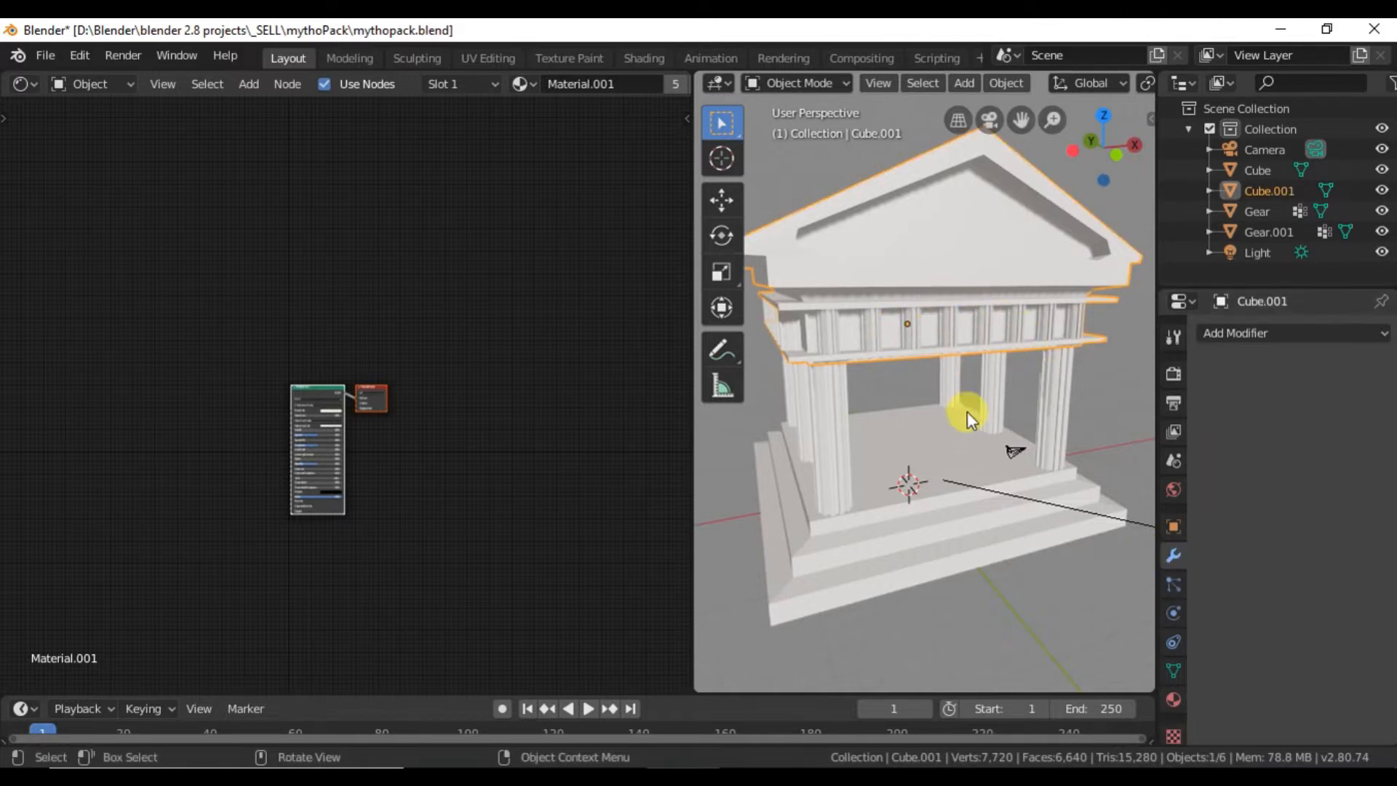
{"action": "left_click", "coordinate": [1256, 251]}
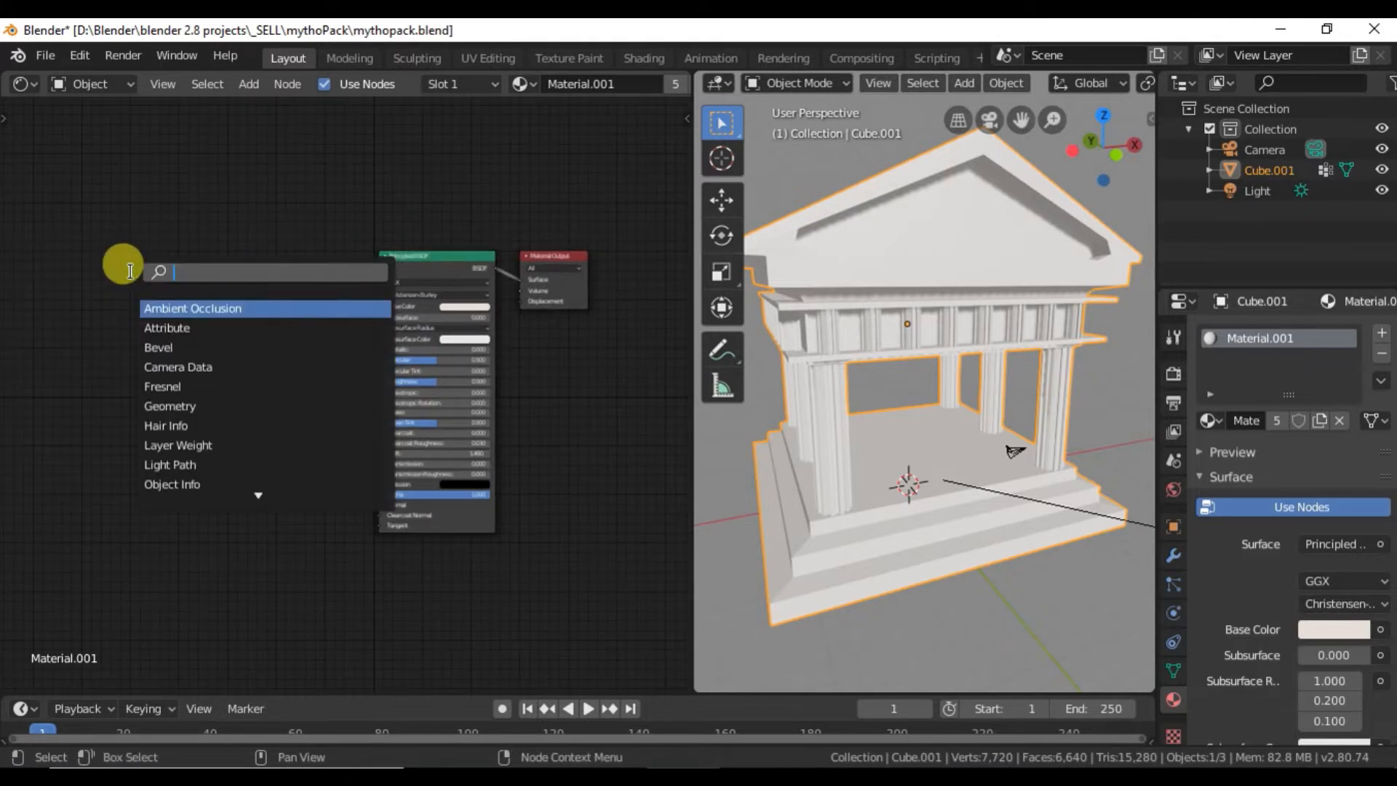
Step: Add Image Texture nodes loaded with the brown mud rocks diffuse and roughness maps
{"action": "type", "text": "image"}
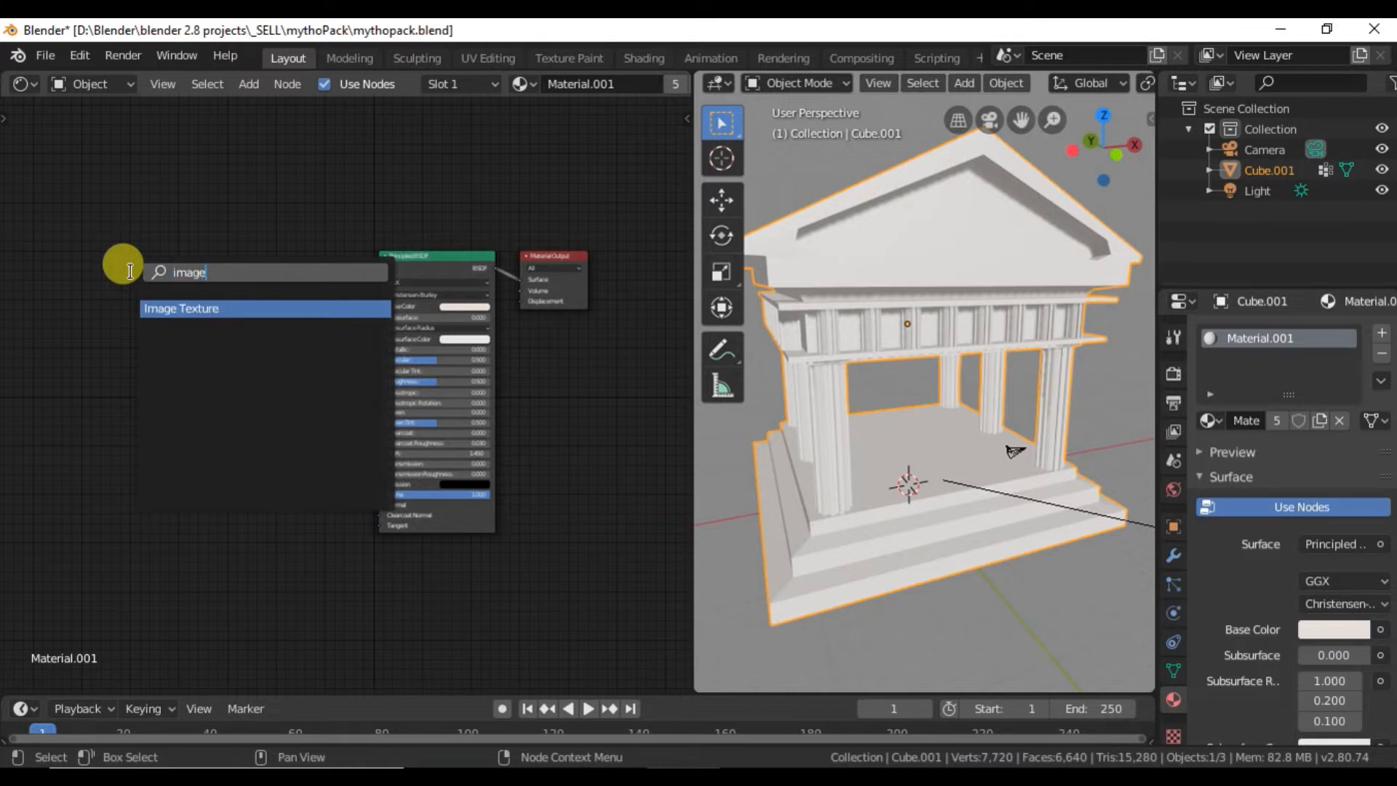
{"action": "left_click", "coordinate": [182, 309]}
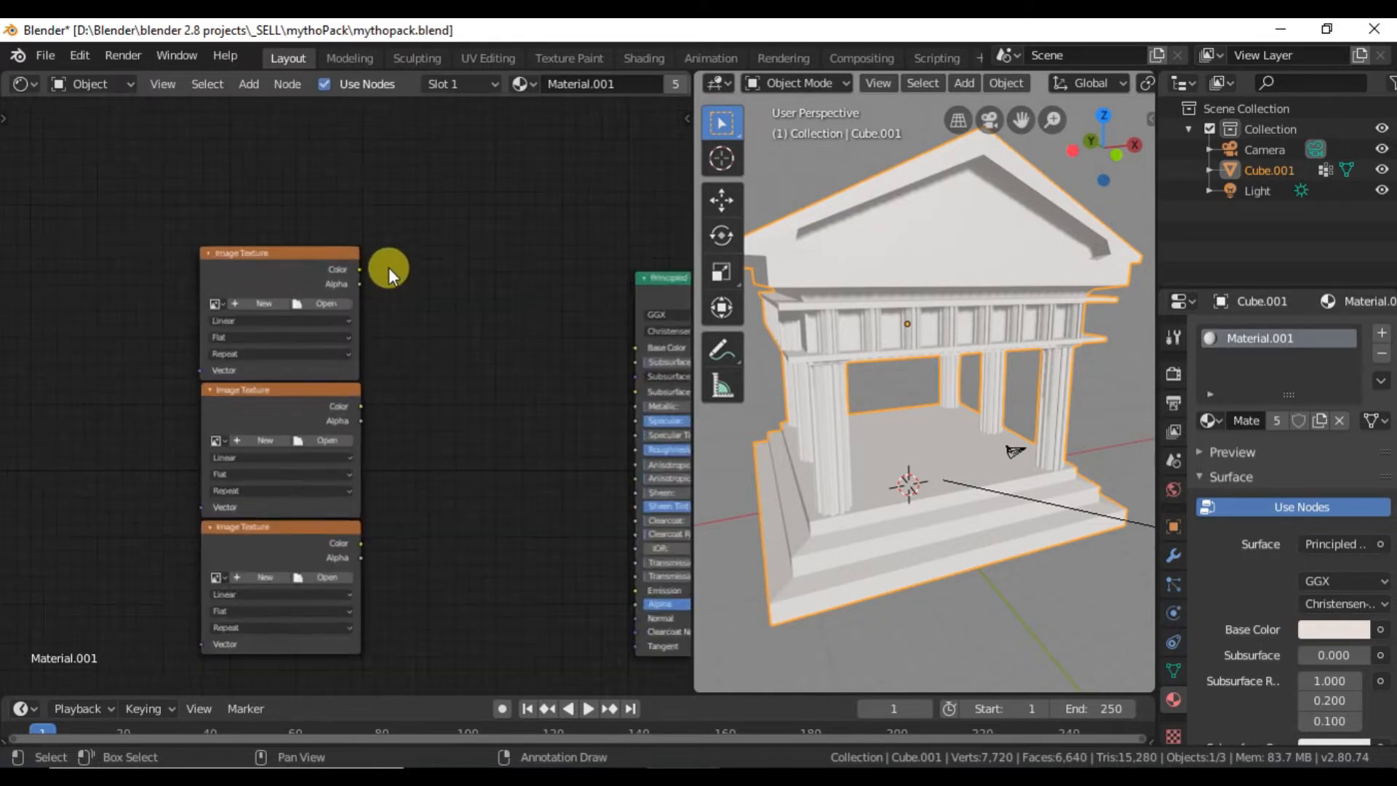
{"action": "left_click", "coordinate": [326, 303]}
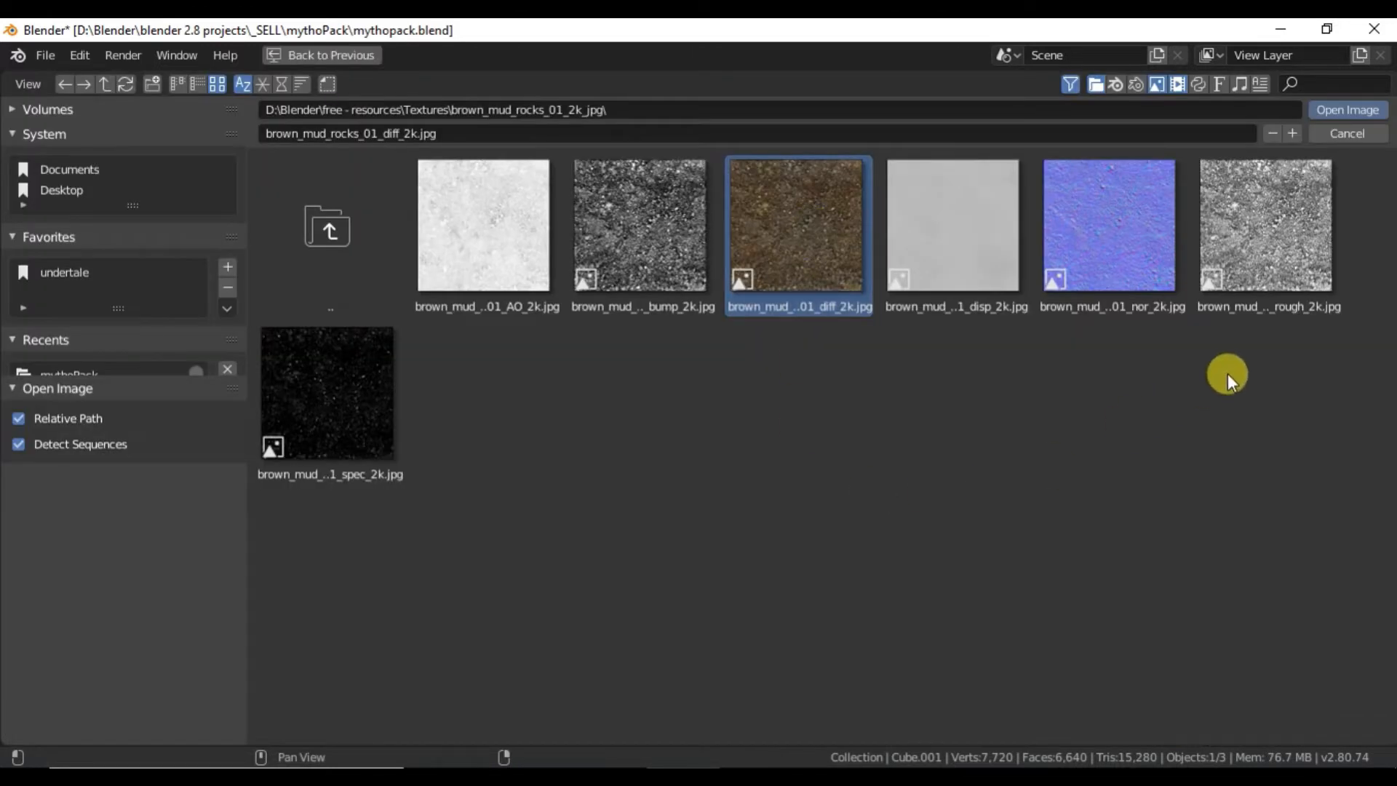
{"action": "left_click", "coordinate": [1346, 110]}
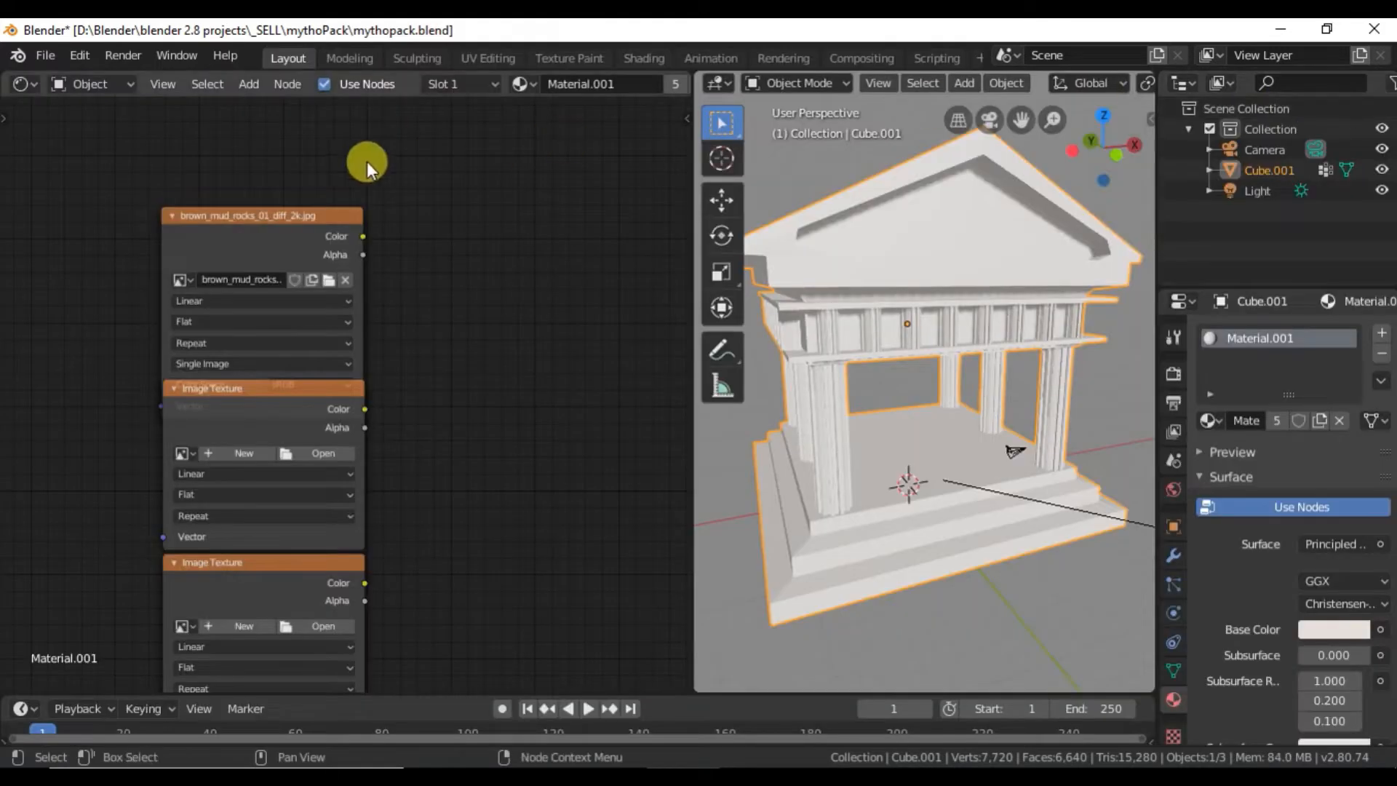
{"action": "mouse_move", "coordinate": [174, 218]}
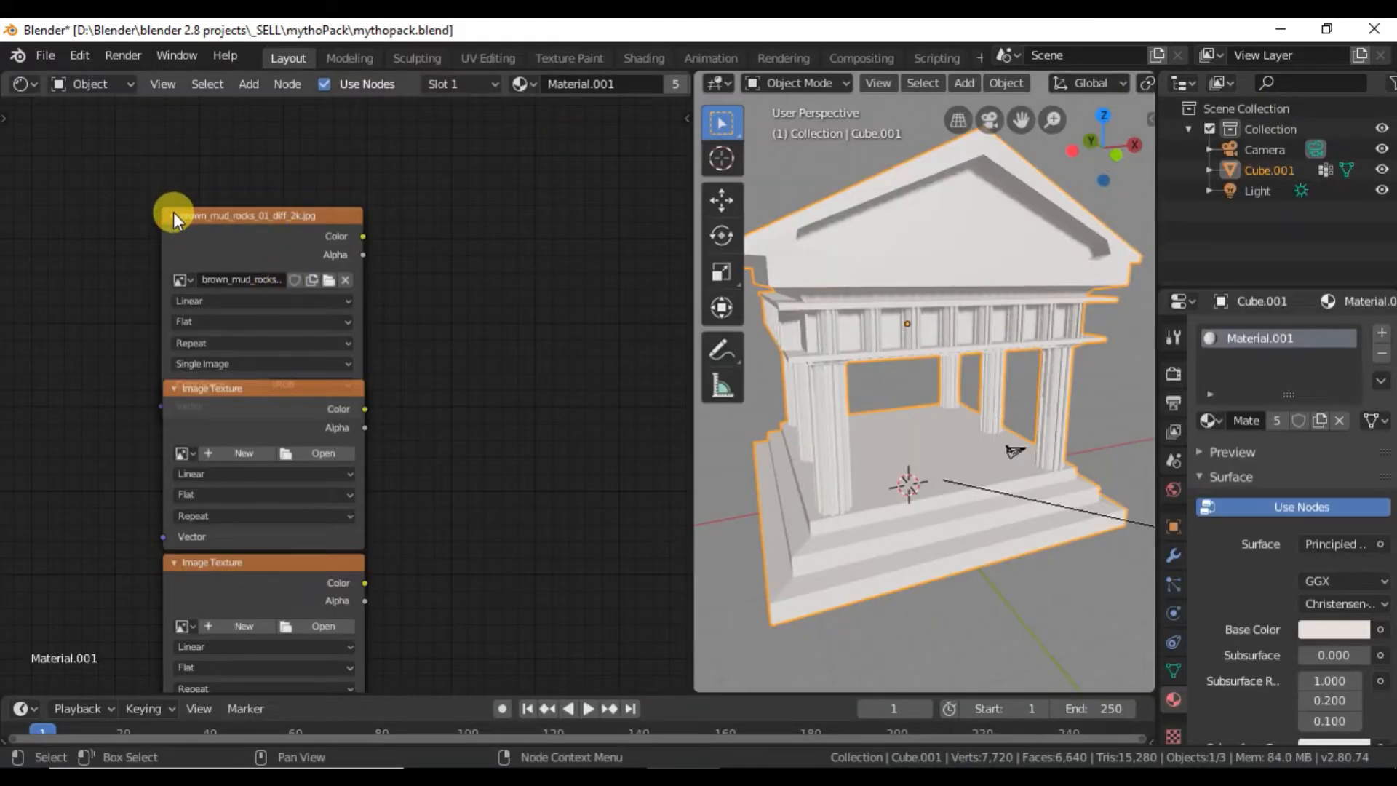
{"action": "left_click", "coordinate": [323, 453]}
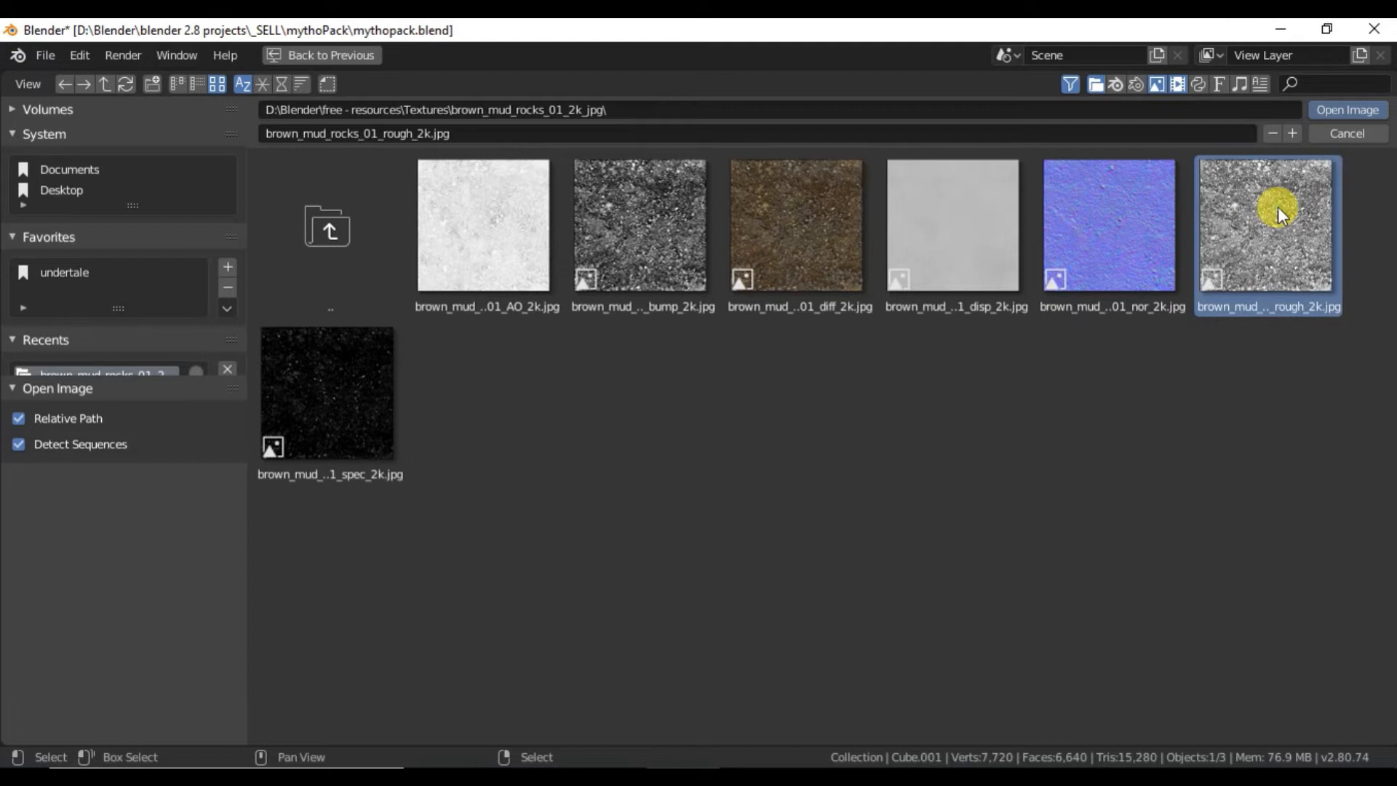
{"action": "left_click", "coordinate": [1346, 109]}
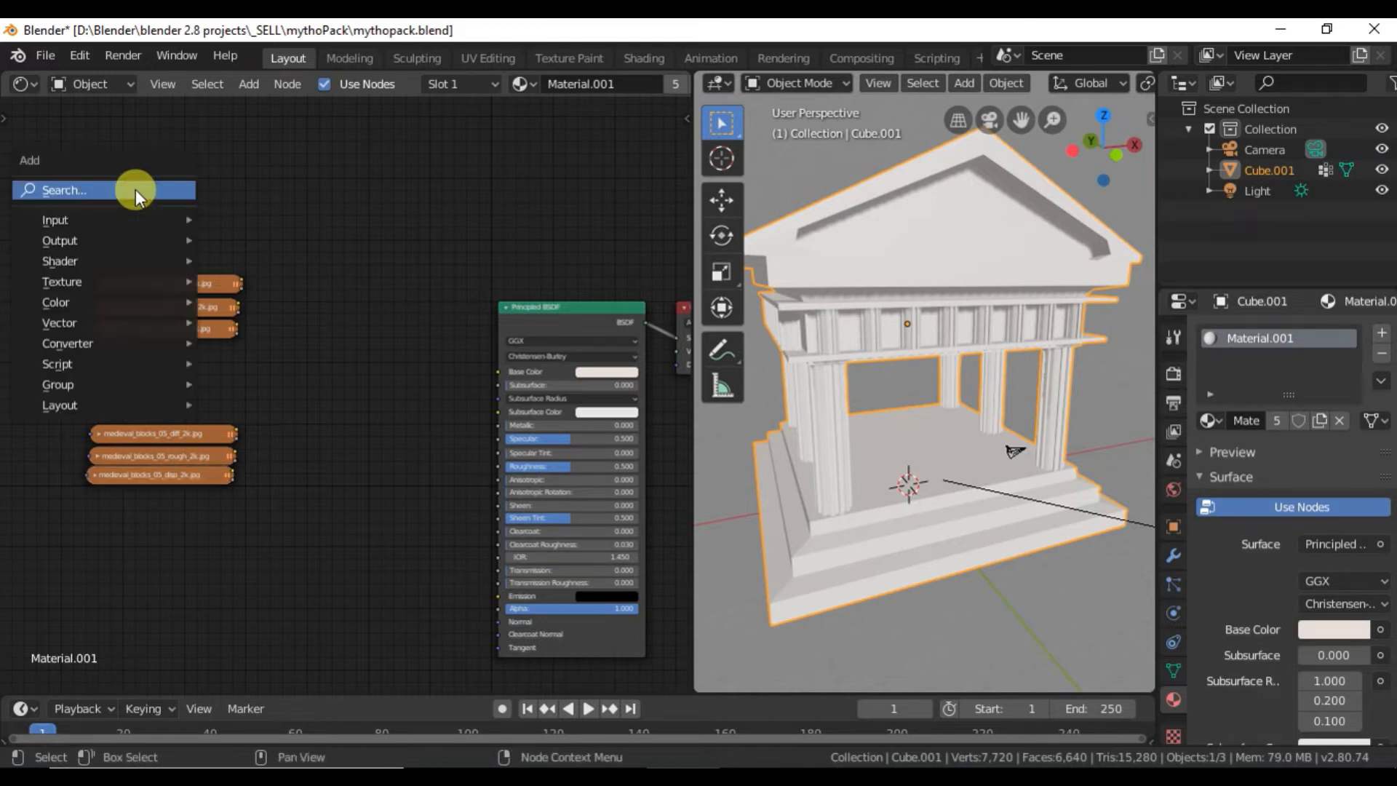
Step: Add an Attribute node and set its Name to 'blue'
{"action": "type", "text": "att"}
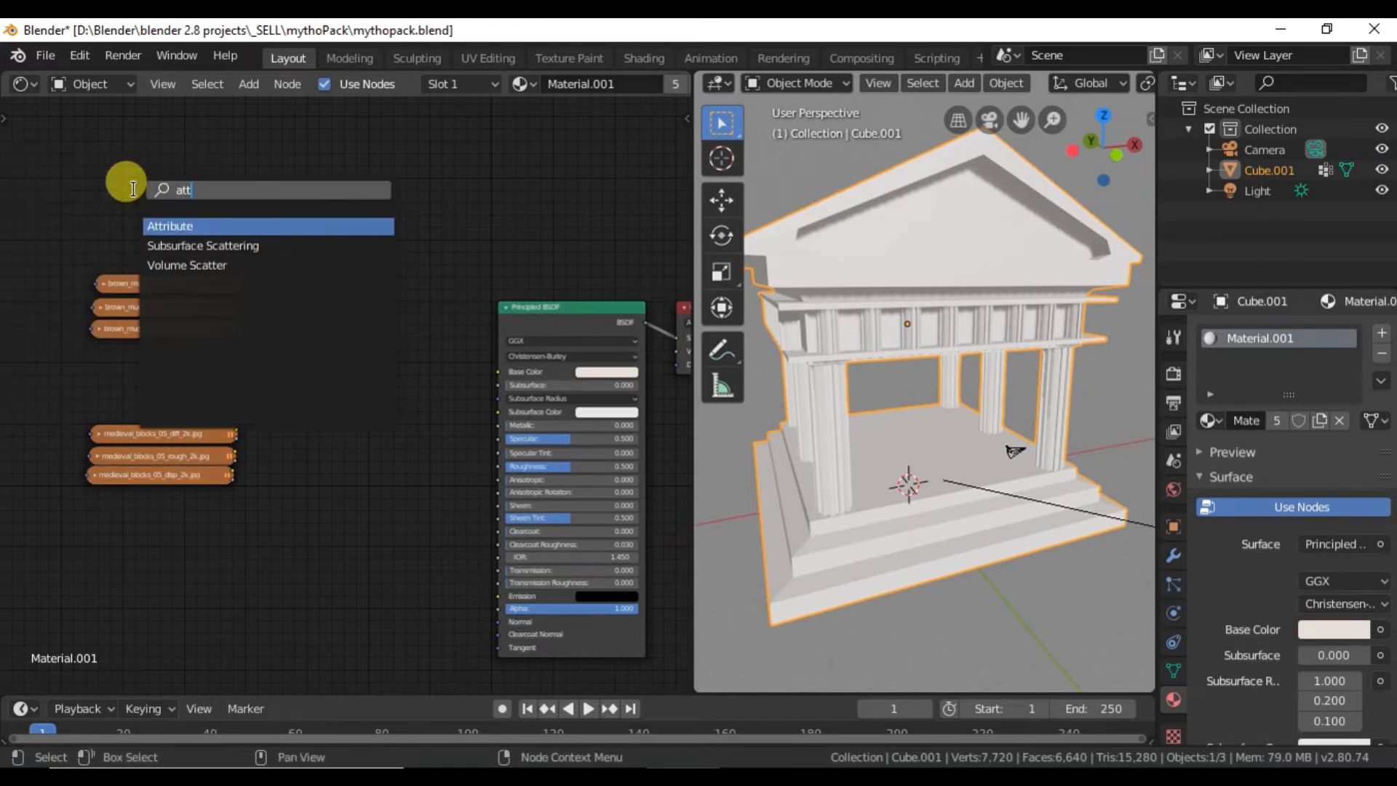
{"action": "left_click", "coordinate": [169, 225]}
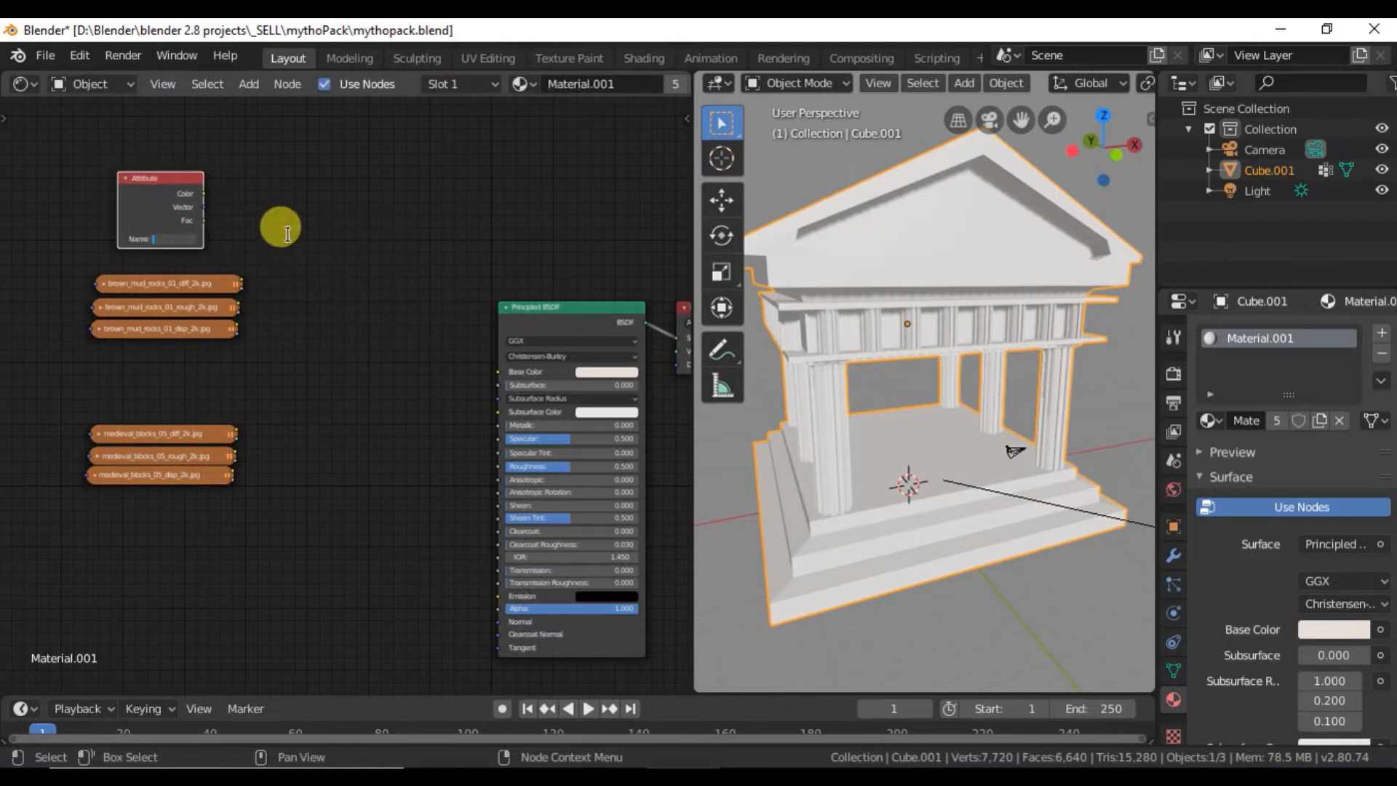
{"action": "type", "text": "blue"}
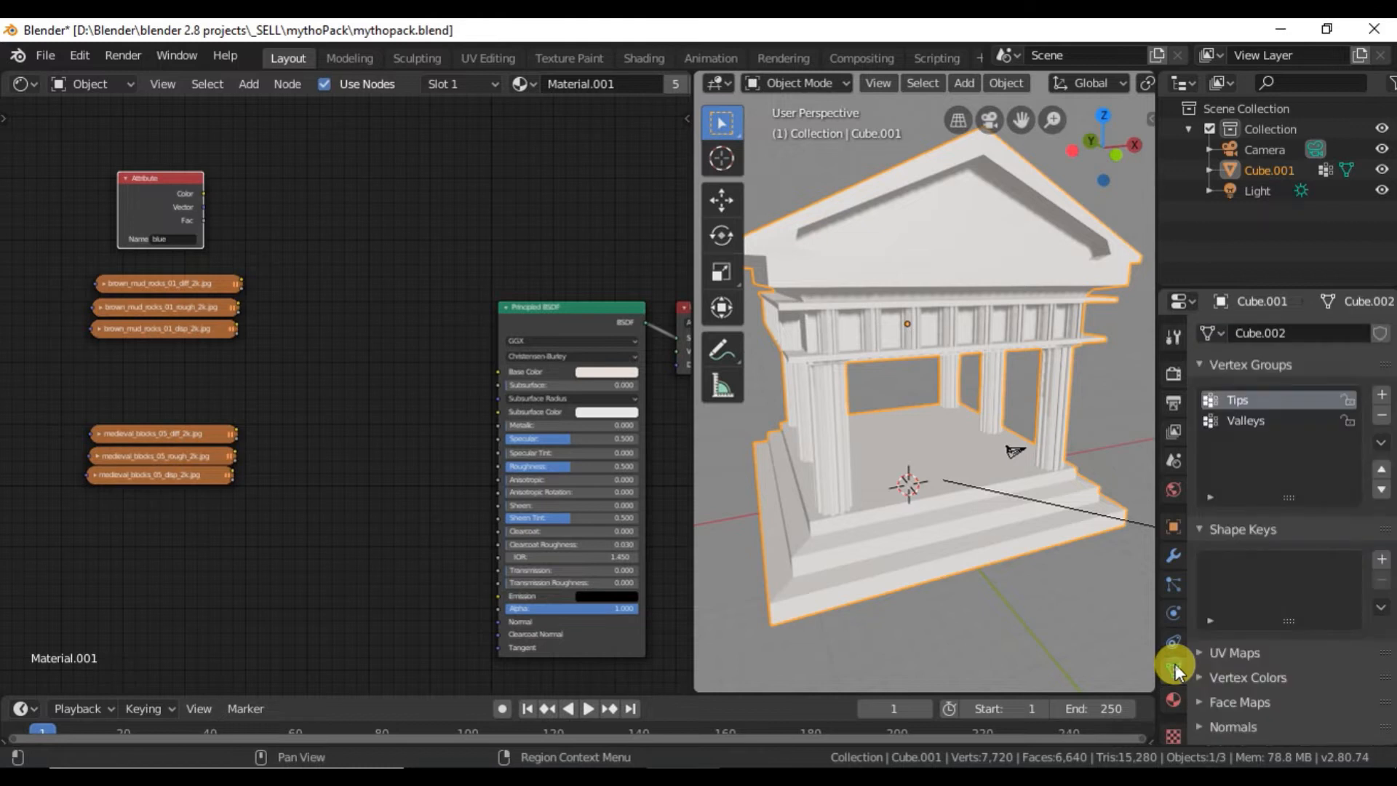
Step: Add a new vertex color layer to the temple mesh in Object Data Properties
{"action": "left_click", "coordinate": [1382, 419]}
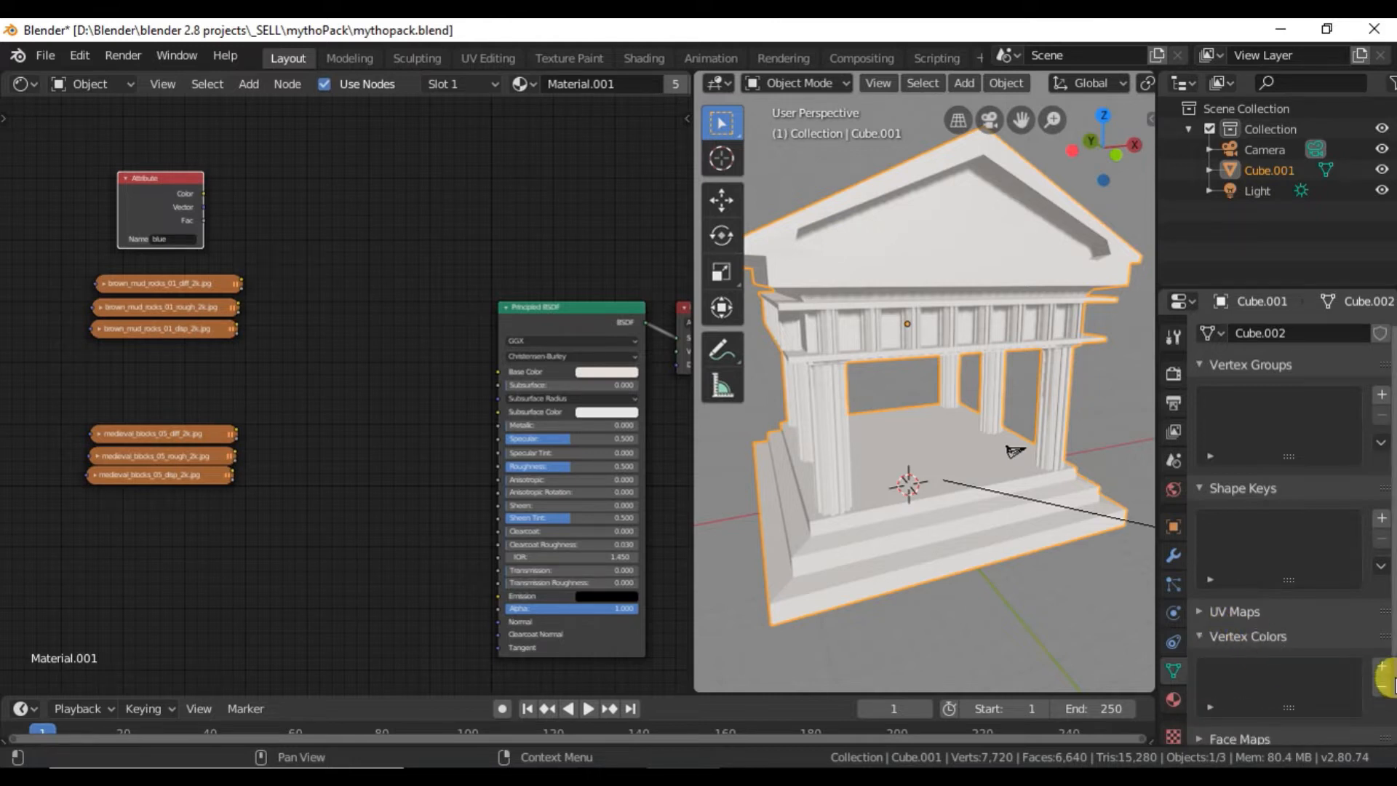
{"action": "left_click", "coordinate": [1379, 665]}
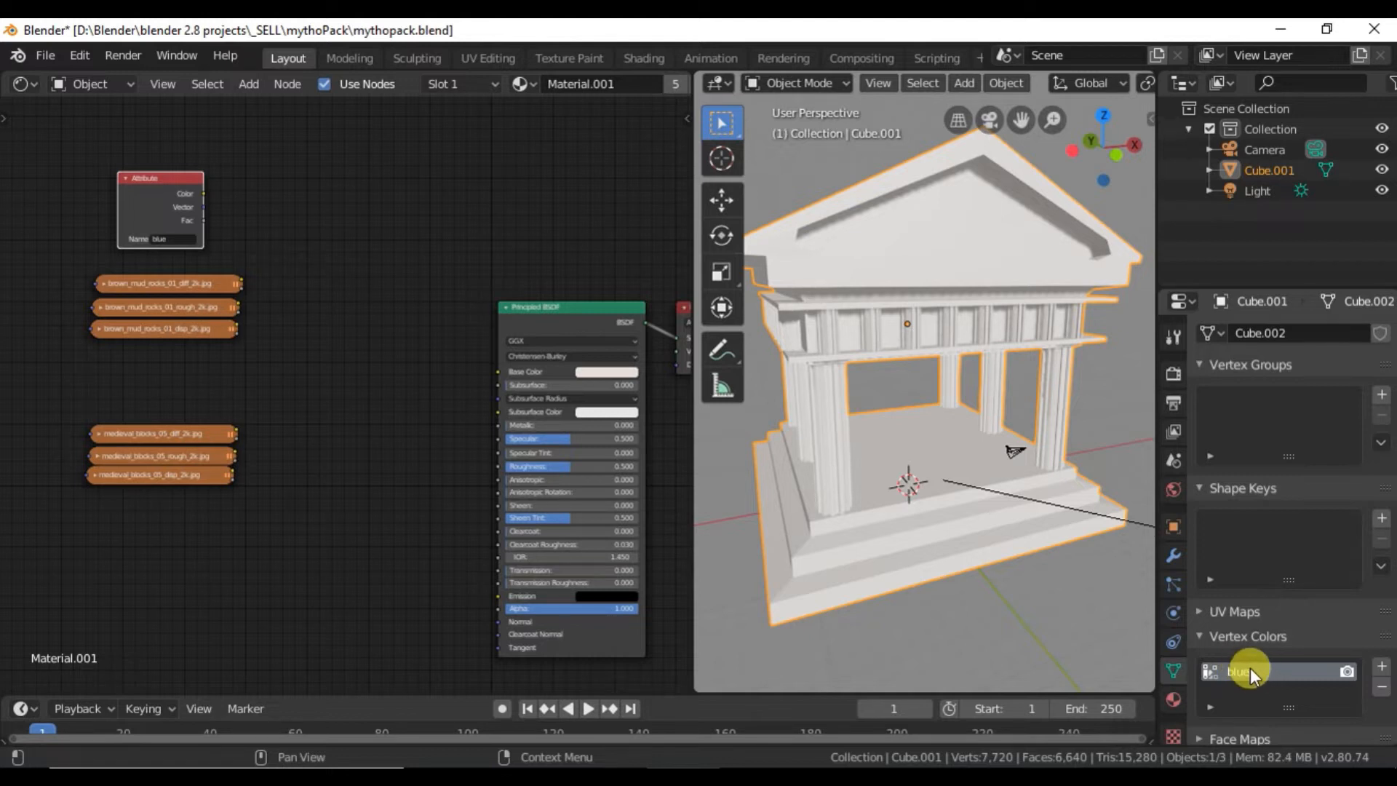
{"action": "mouse_move", "coordinate": [309, 188]}
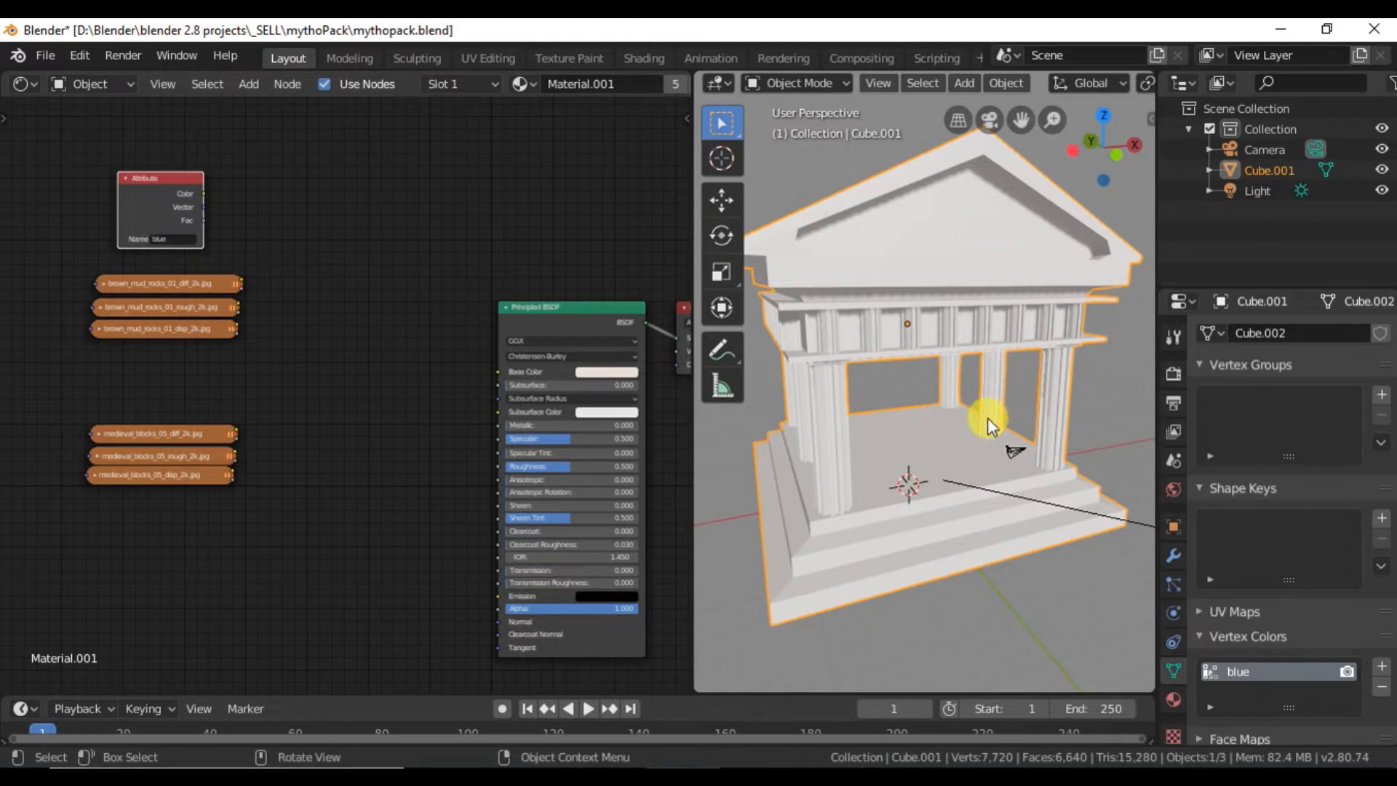
{"action": "mouse_move", "coordinate": [1176, 320]}
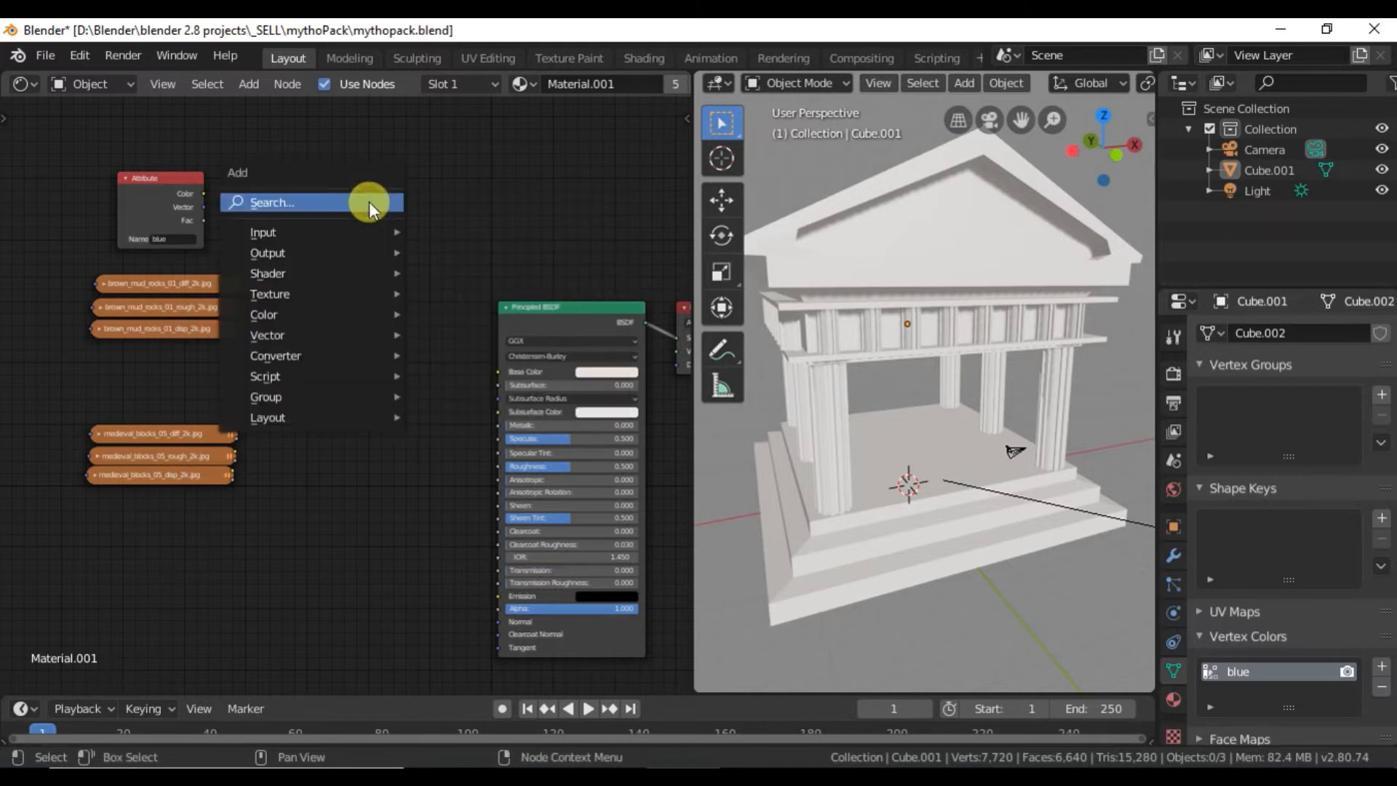
Step: Add a Mix node to blend the texture sets, then search for an Invert node
{"action": "type", "text": "mix"}
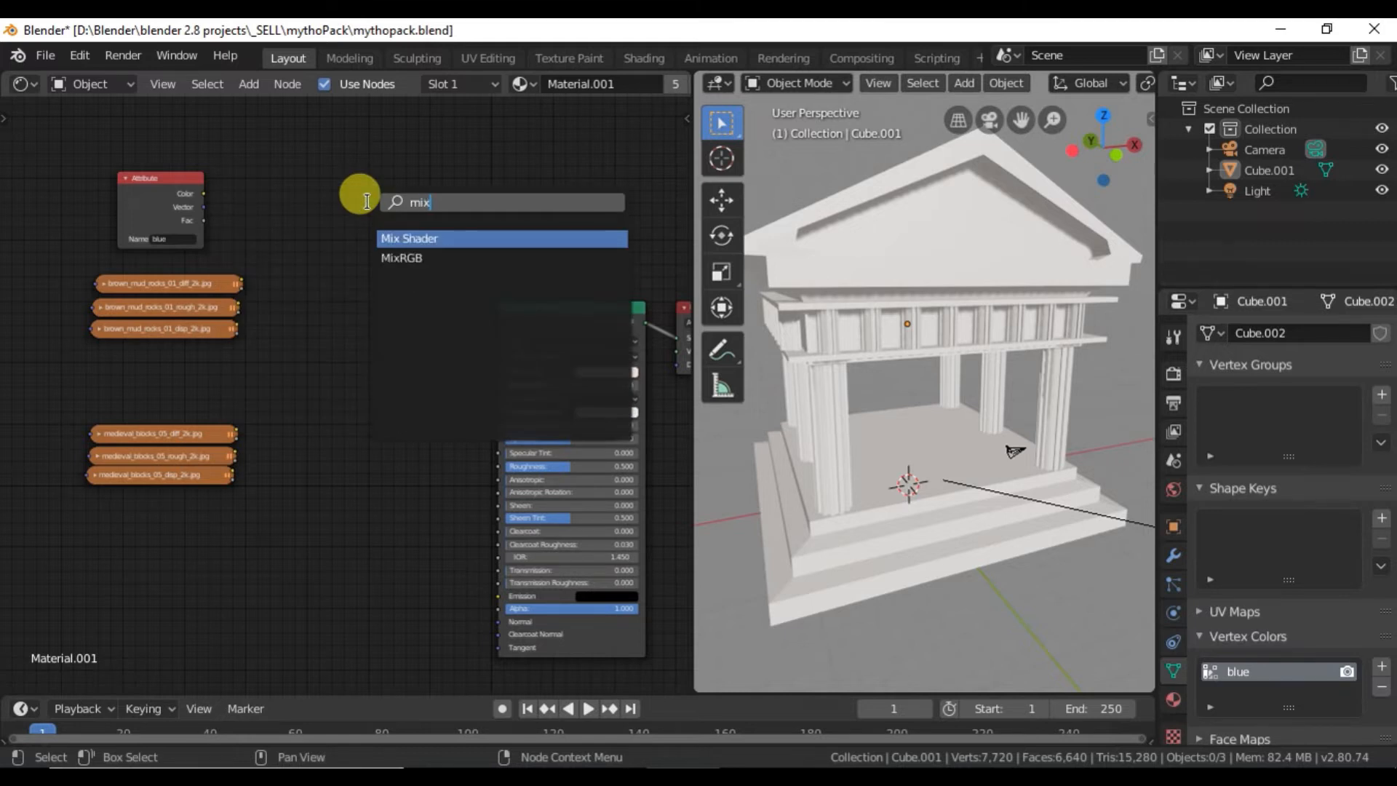
{"action": "left_click", "coordinate": [402, 259]}
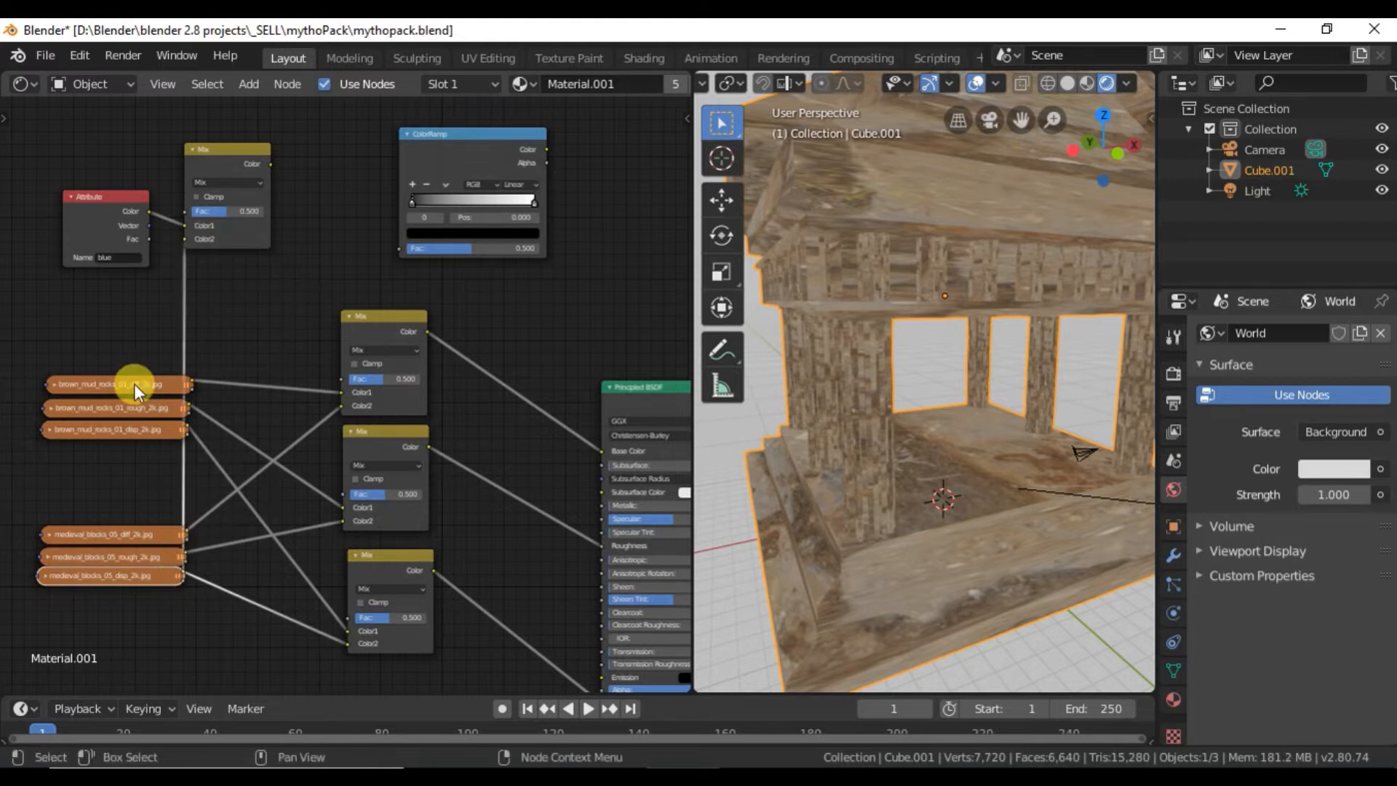
{"action": "mouse_move", "coordinate": [294, 227]}
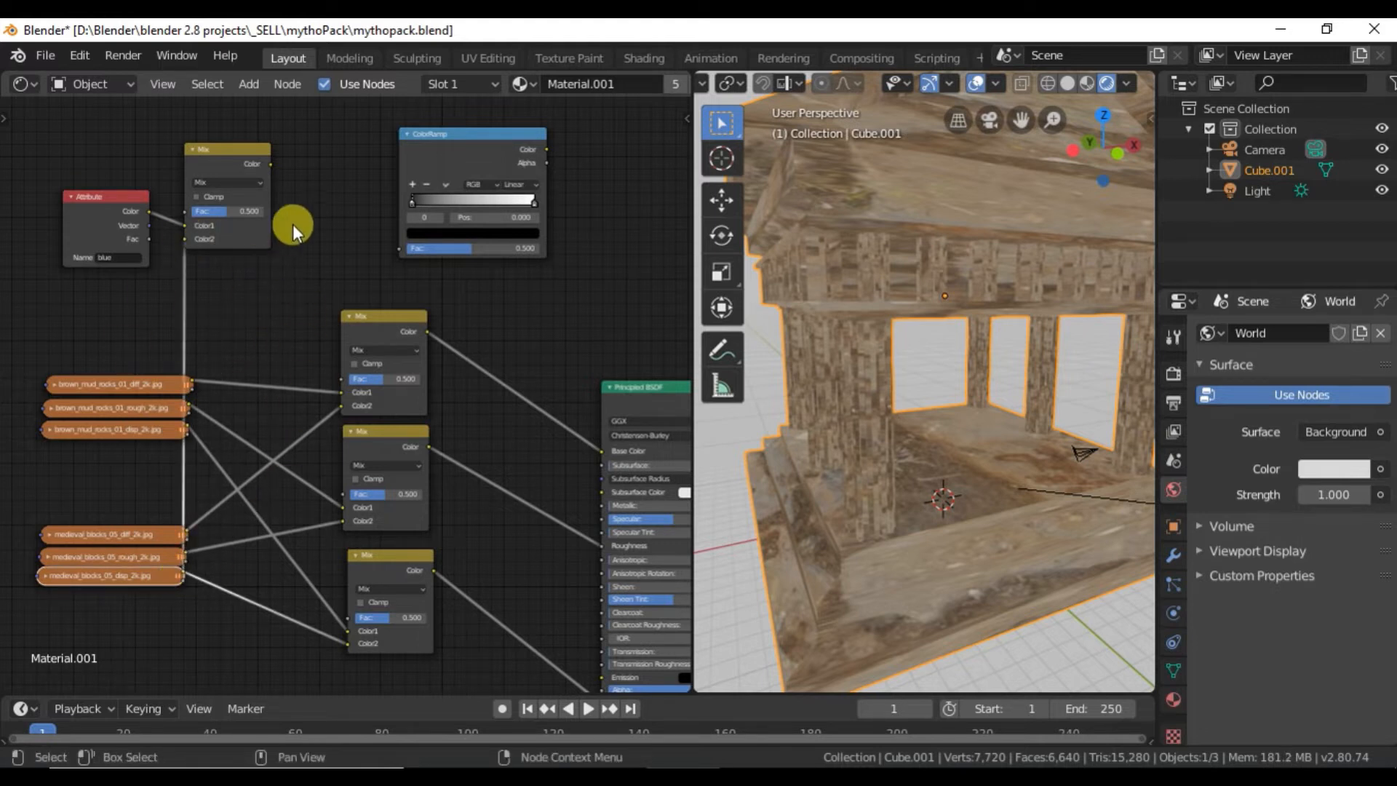
{"action": "type", "text": "inver"}
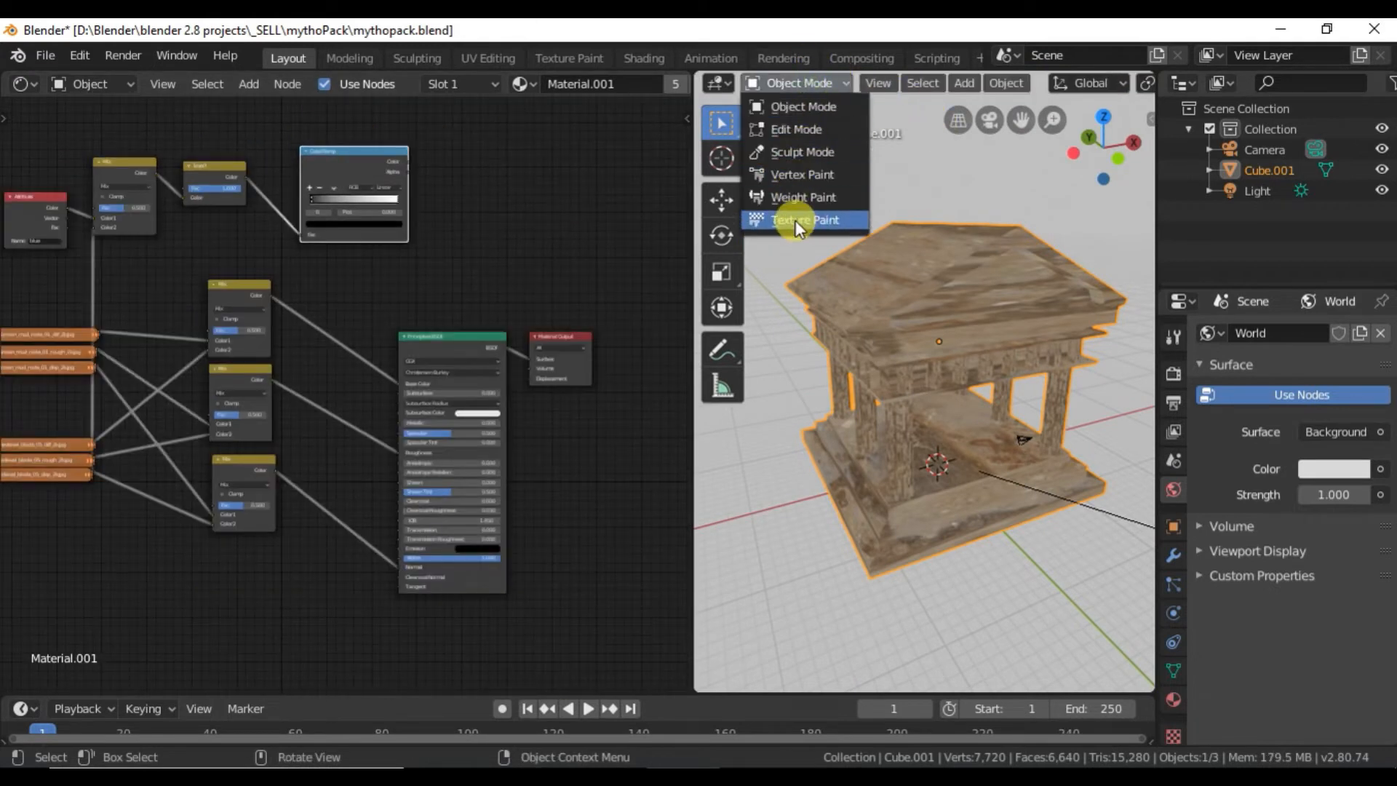
{"action": "mouse_move", "coordinate": [802, 197]}
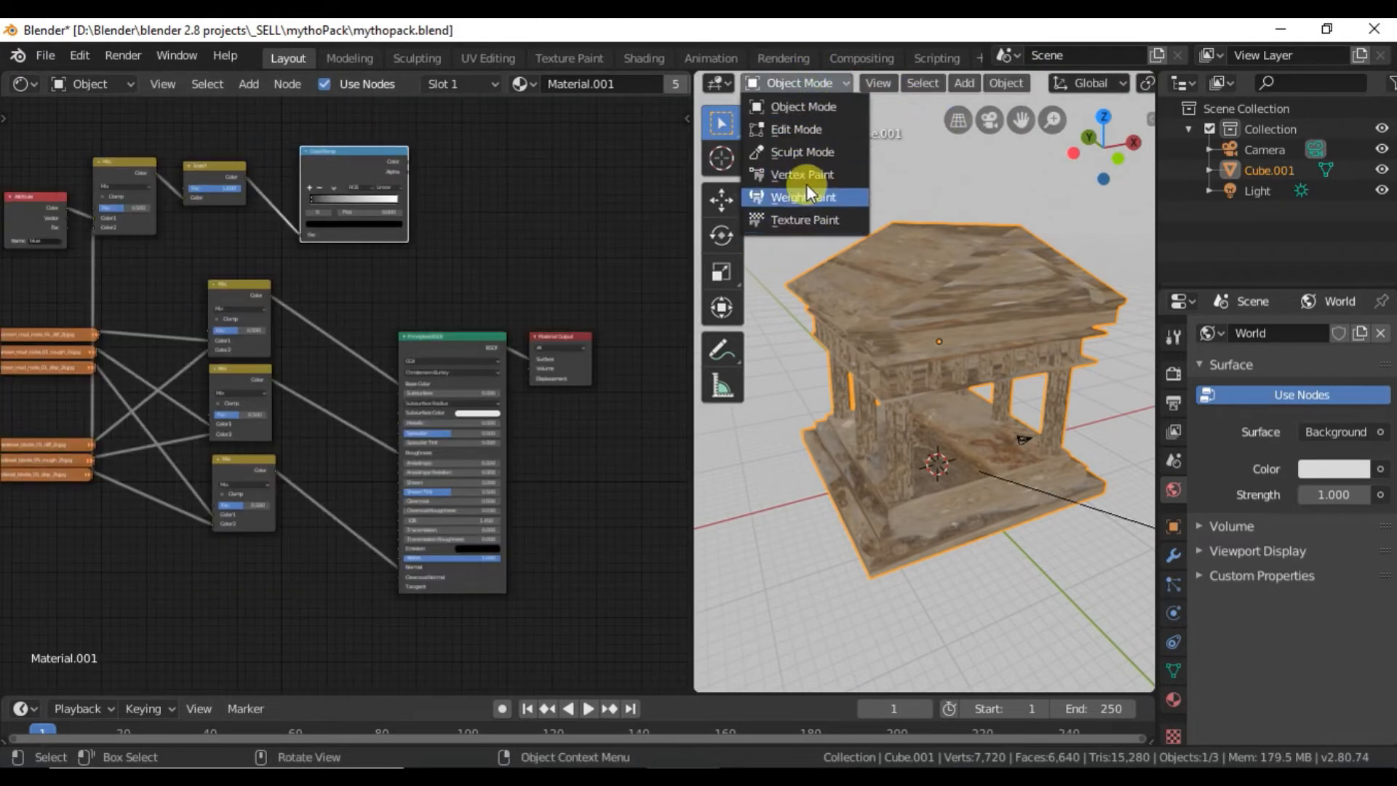
Step: Switch the temple to Vertex Paint and show the Draw brush's Active Tool settings
{"action": "left_click", "coordinate": [801, 174]}
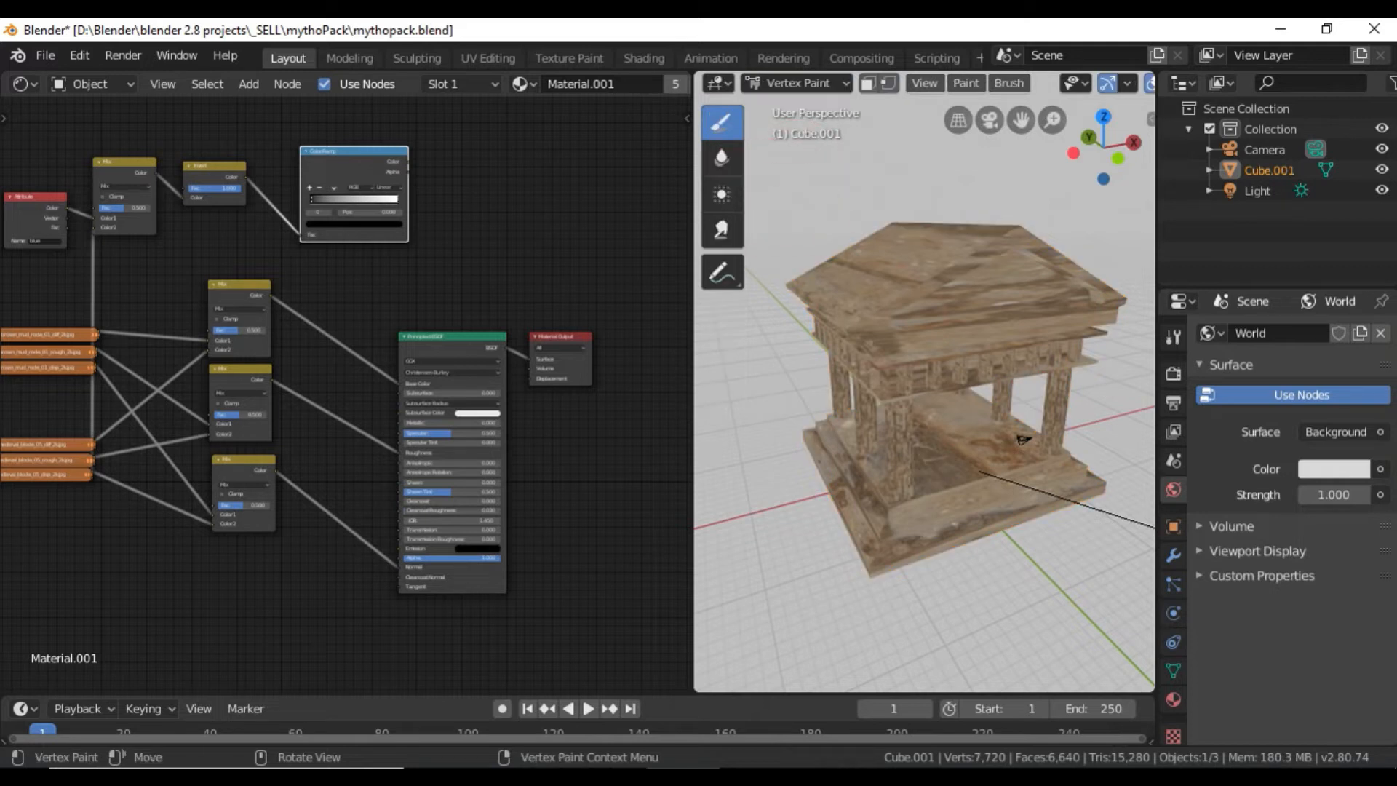
{"action": "left_click", "coordinate": [1175, 335]}
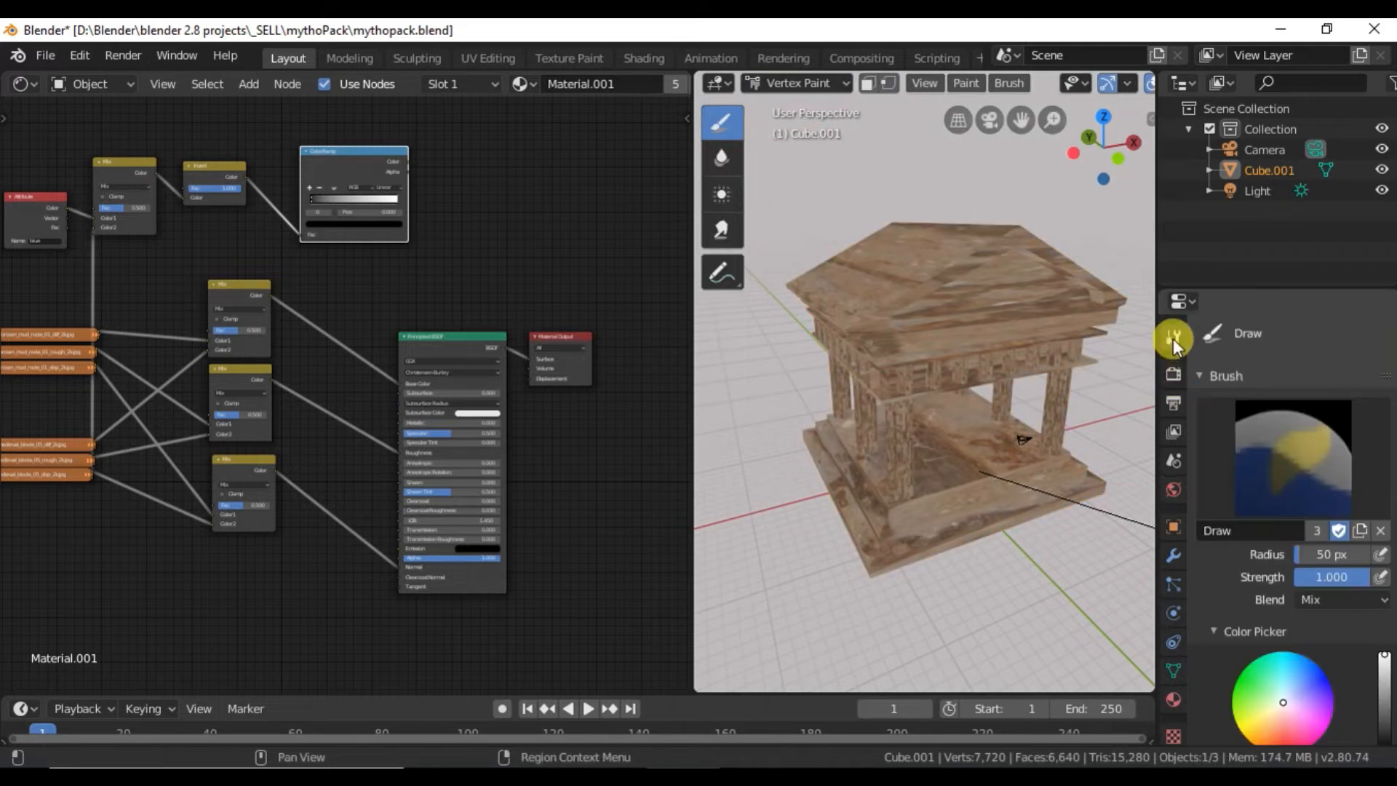
{"action": "left_click", "coordinate": [1172, 336]}
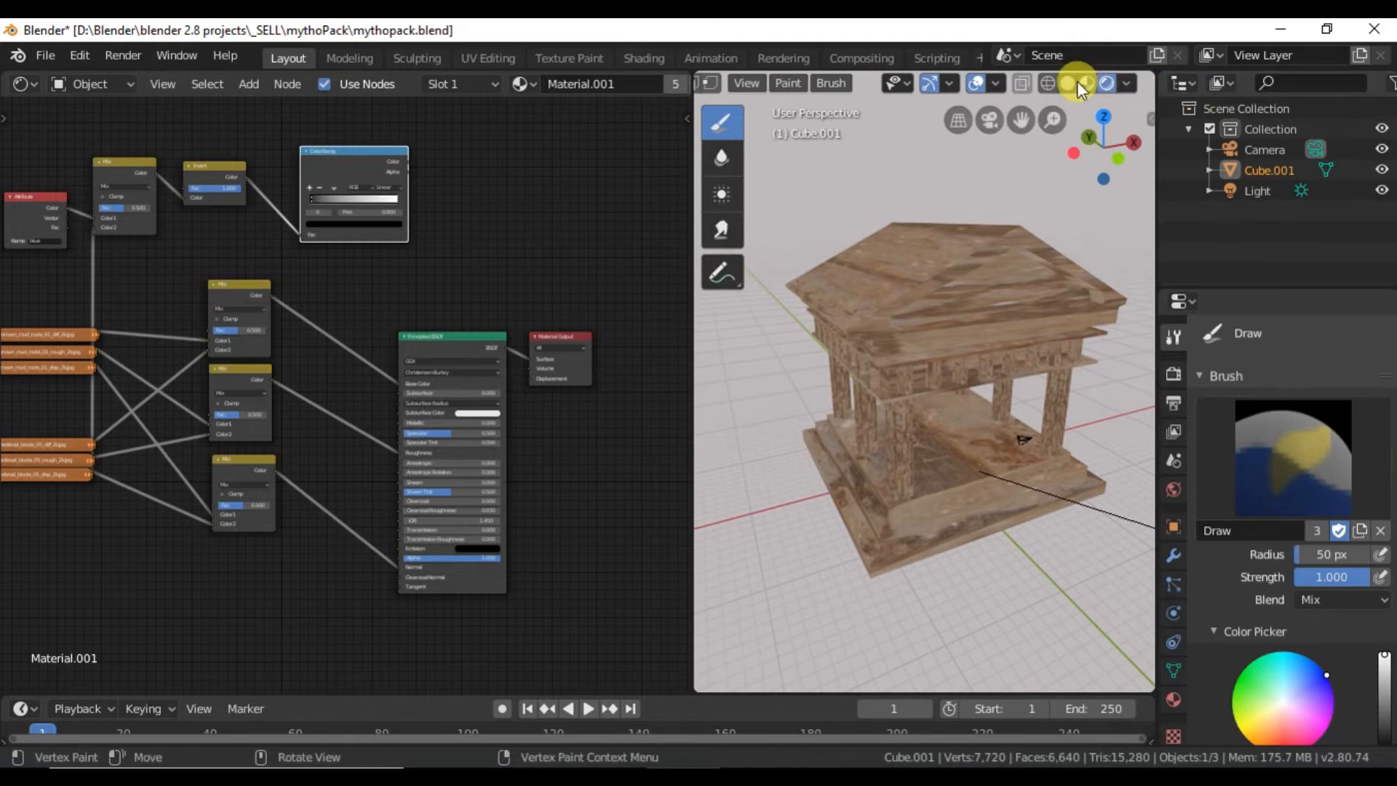
{"action": "left_click", "coordinate": [1066, 83]}
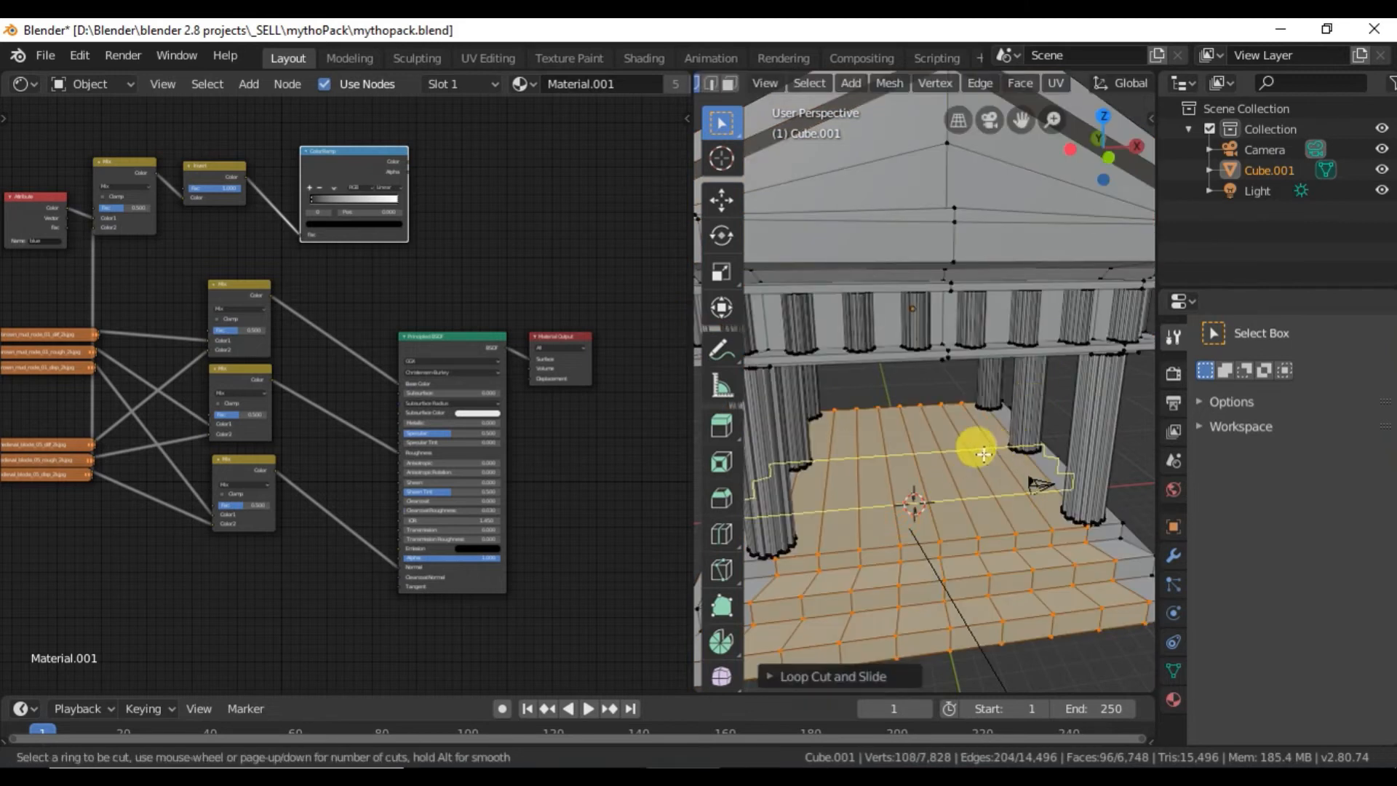
Step: Add an edge loop across the temple floor with Loop Cut and Slide
{"action": "left_click", "coordinate": [924, 521]}
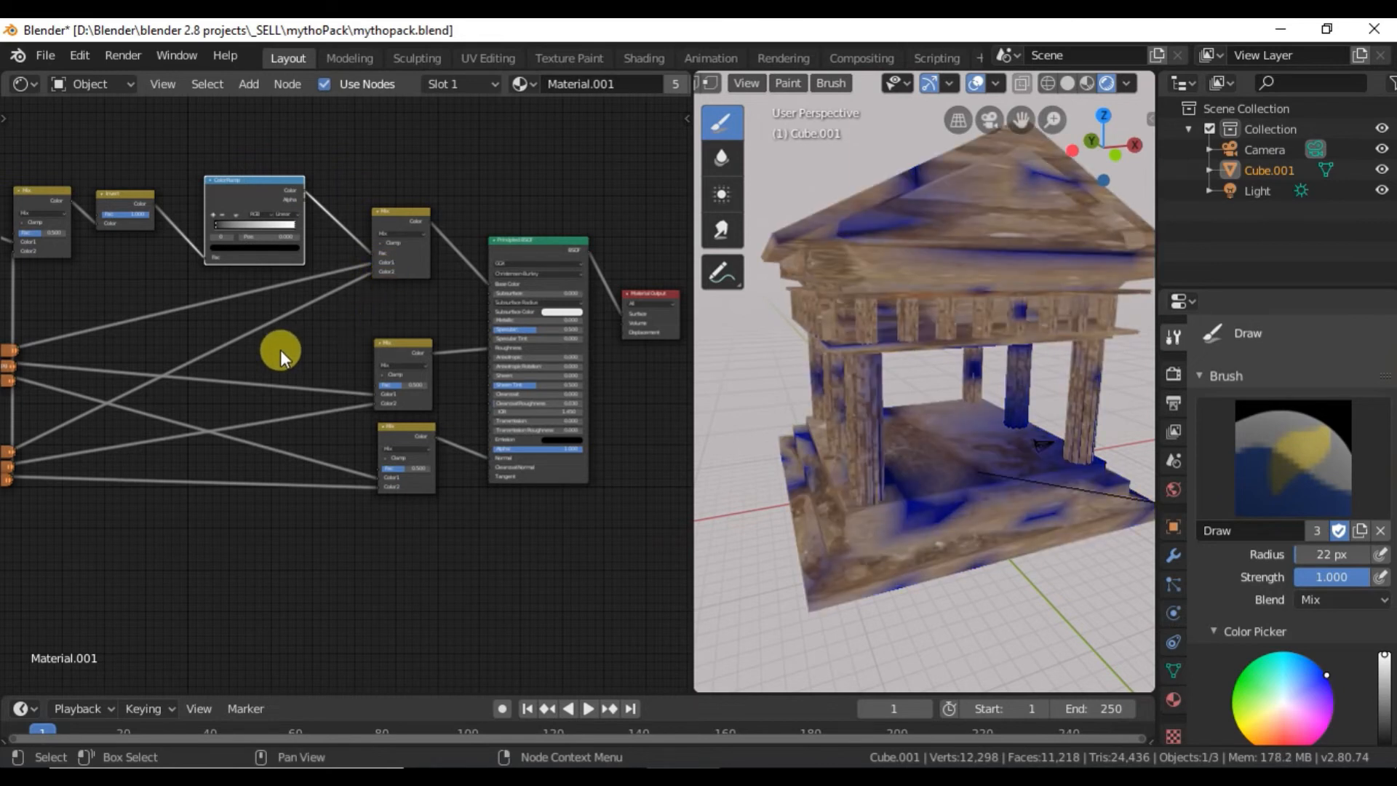
{"action": "mouse_move", "coordinate": [353, 339]}
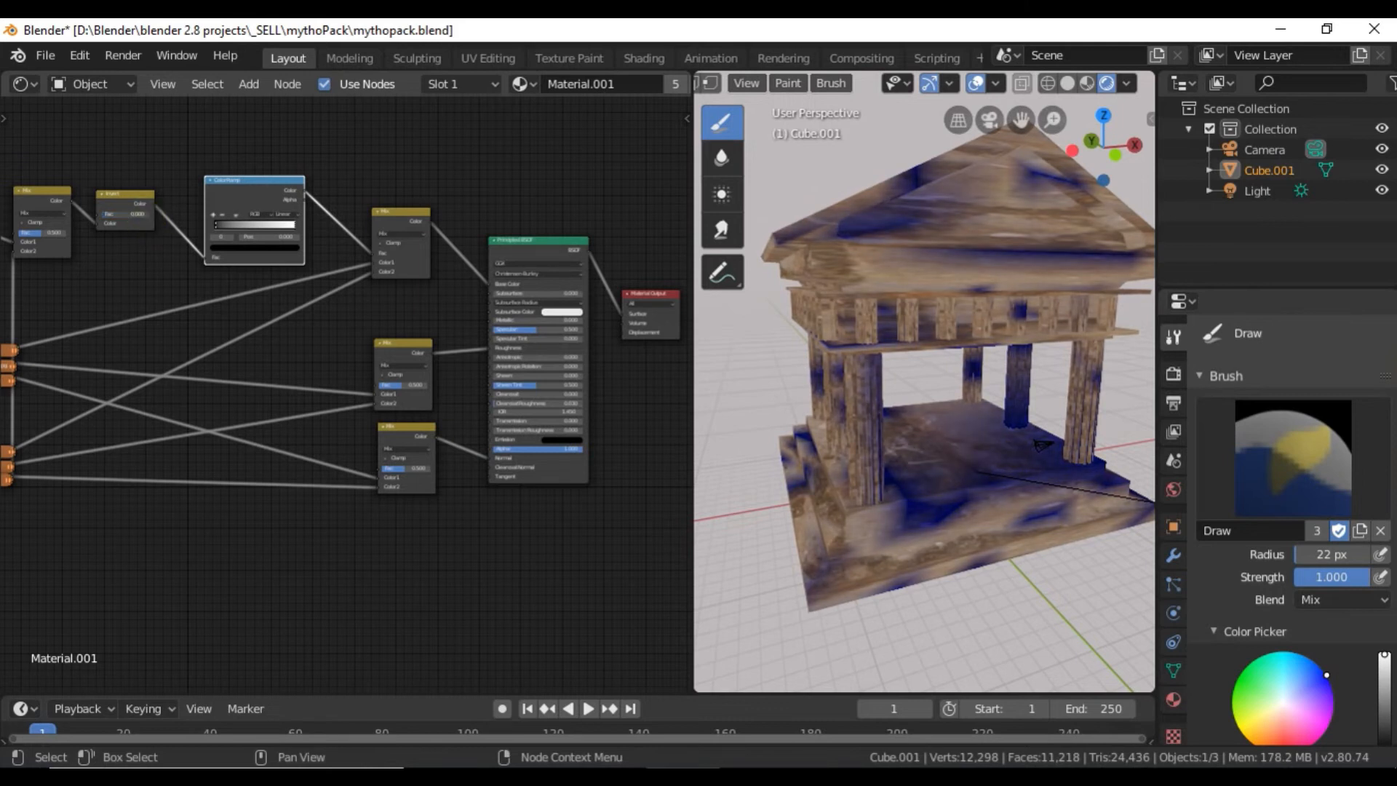
{"action": "mouse_move", "coordinate": [102, 256]}
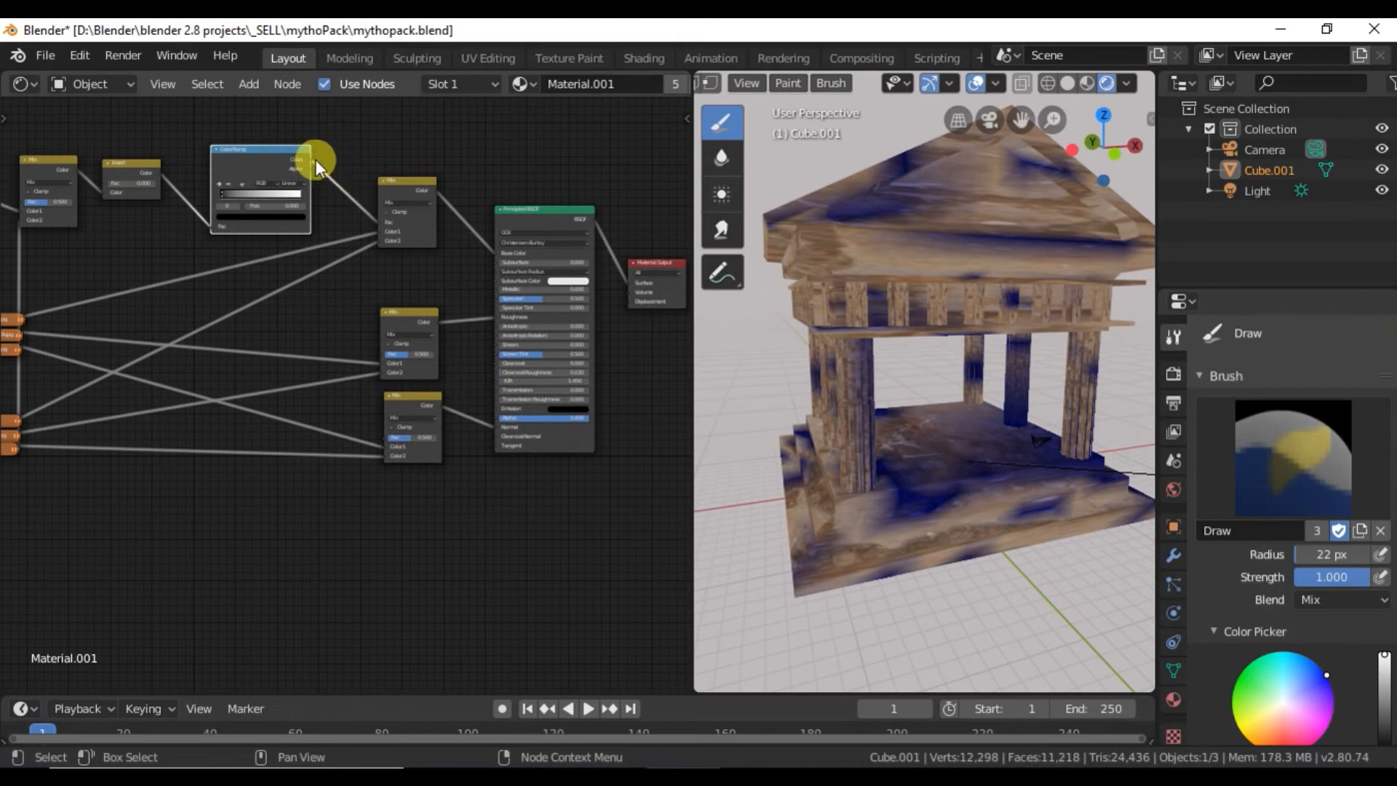
Step: Reposition the ColorRamp node within the material node tree
{"action": "left_click_drag", "start_coordinate": [315, 156], "coordinate": [378, 356]}
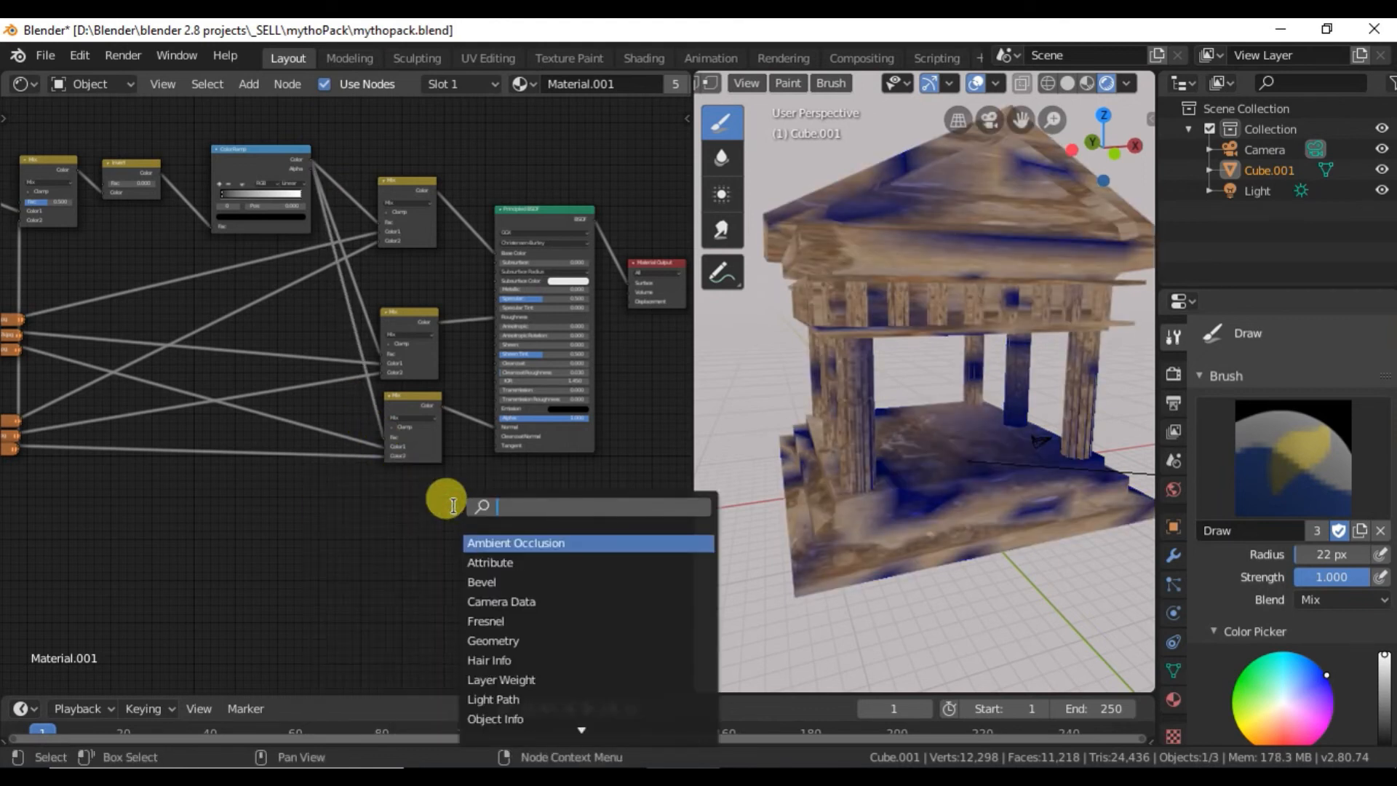
Step: Add Bump and Math (Multiply) nodes and link the bottom Mix output into the bump setup
{"action": "left_click", "coordinate": [515, 543]}
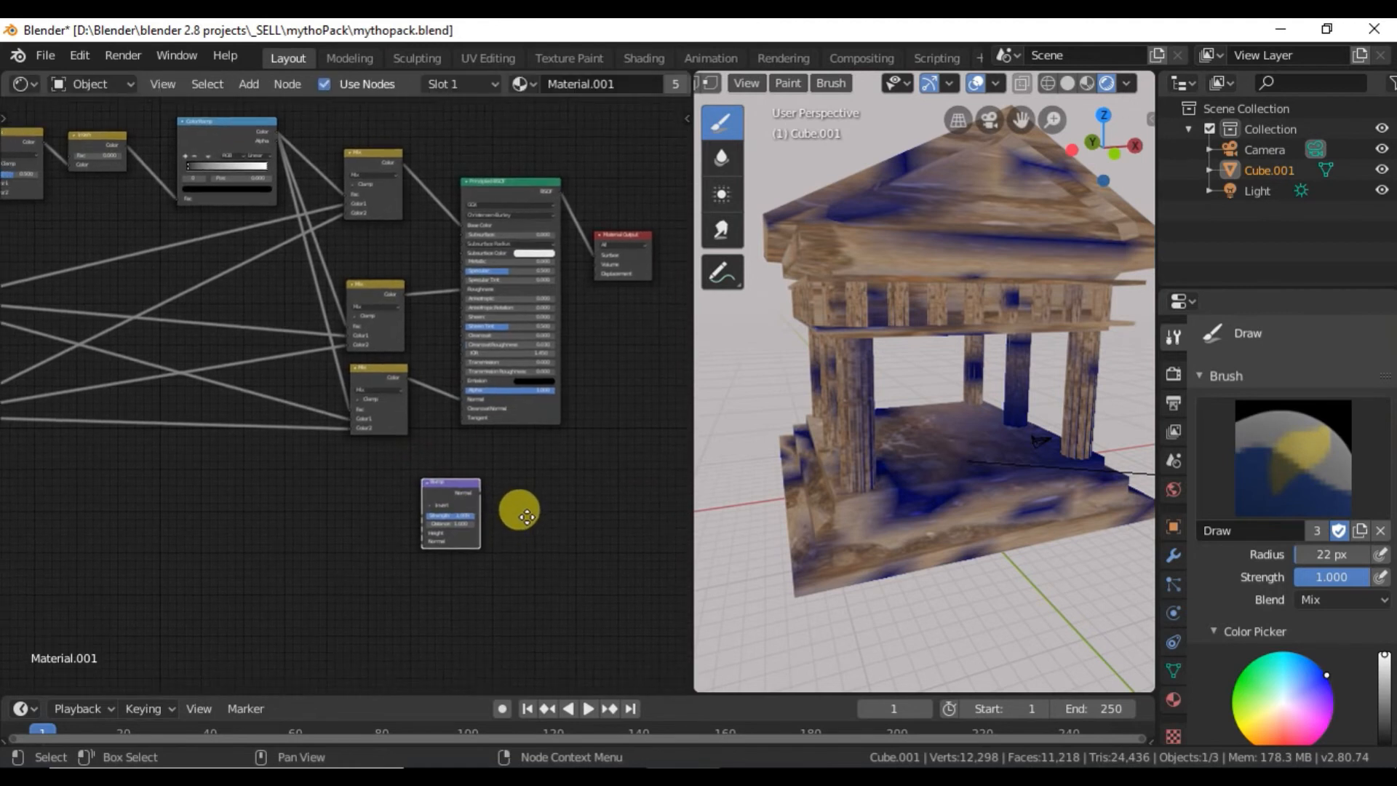
{"action": "type", "text": "mat"}
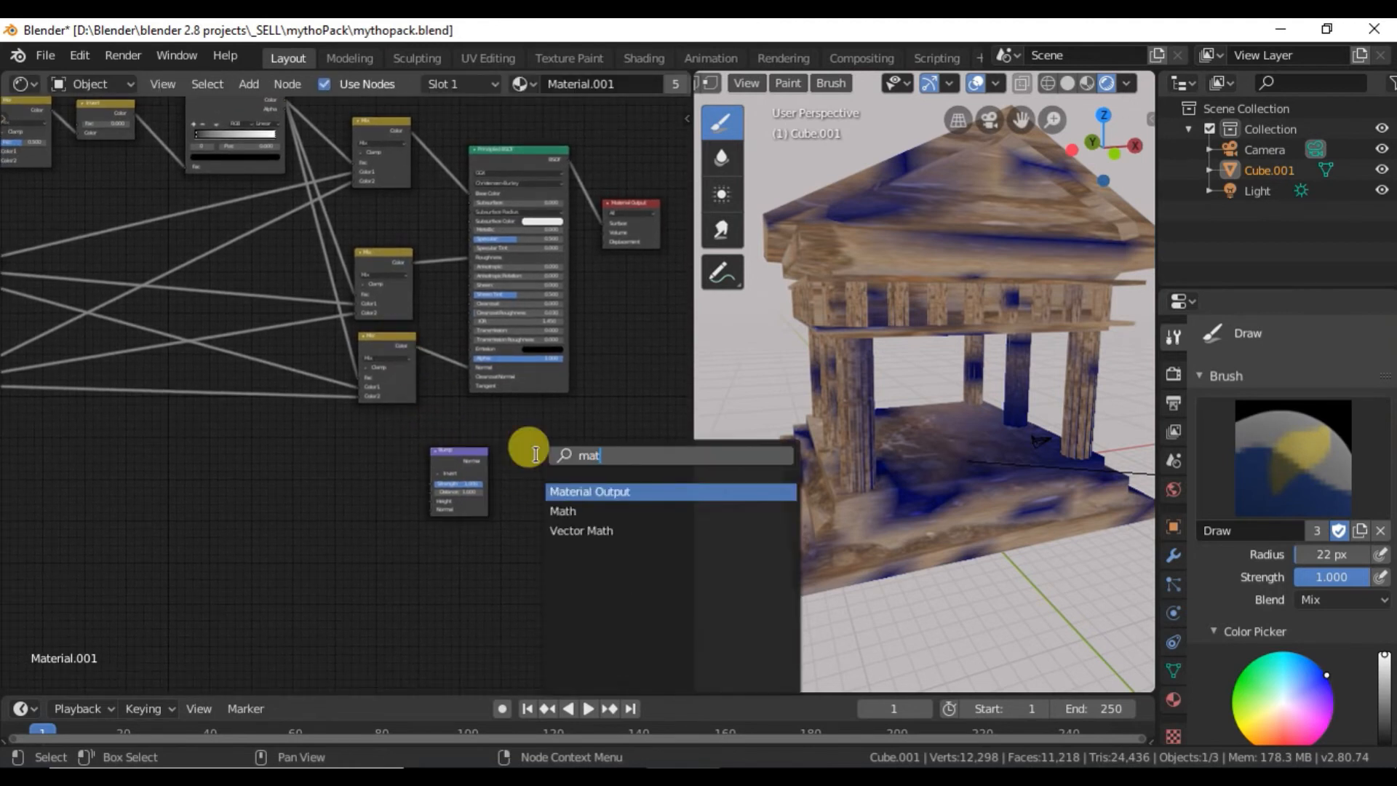
{"action": "left_click", "coordinate": [562, 511]}
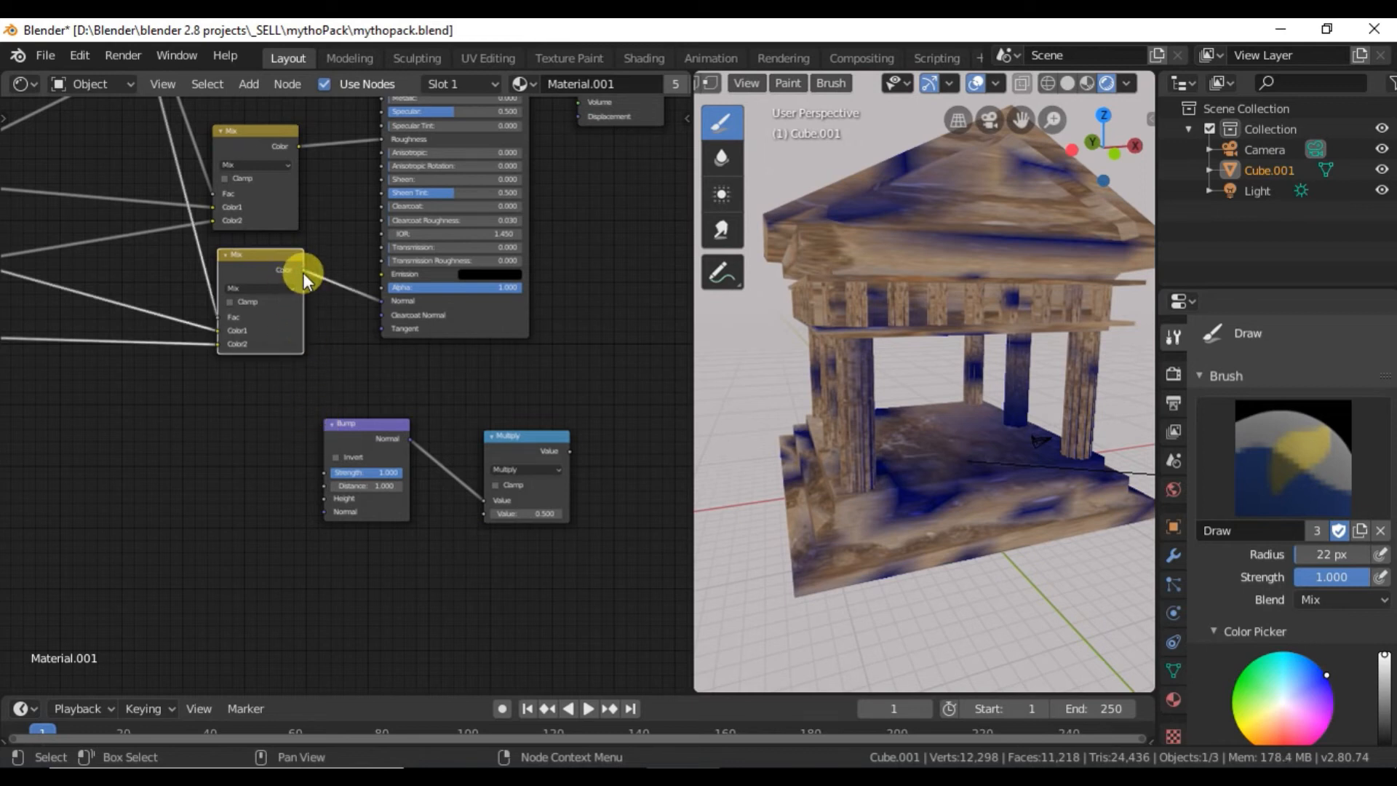
{"action": "left_click_drag", "start_coordinate": [297, 270], "coordinate": [374, 286]}
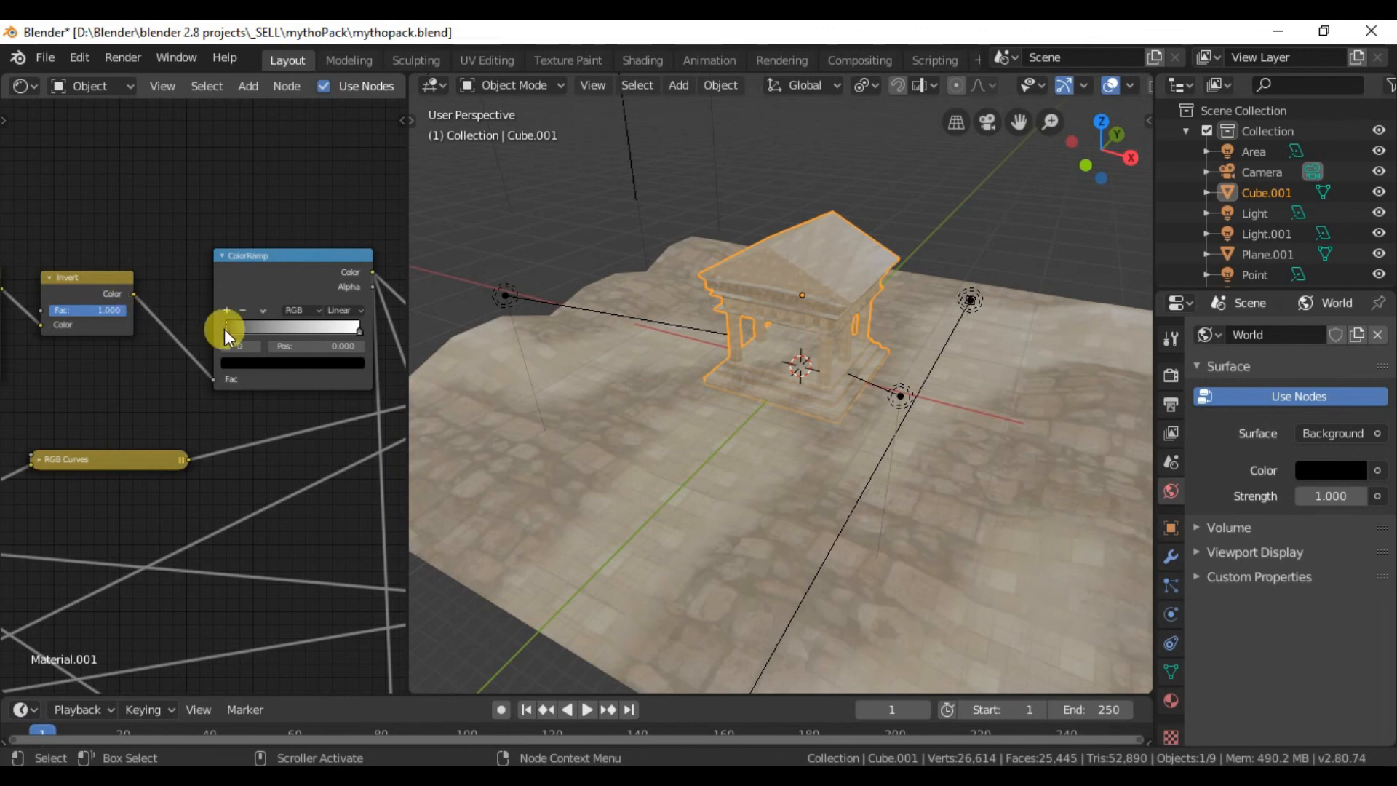
Step: Shift the ColorRamp black stop right then back, sharpening and re-softening the ground texture blend
{"action": "left_click_drag", "start_coordinate": [227, 328], "coordinate": [285, 335]}
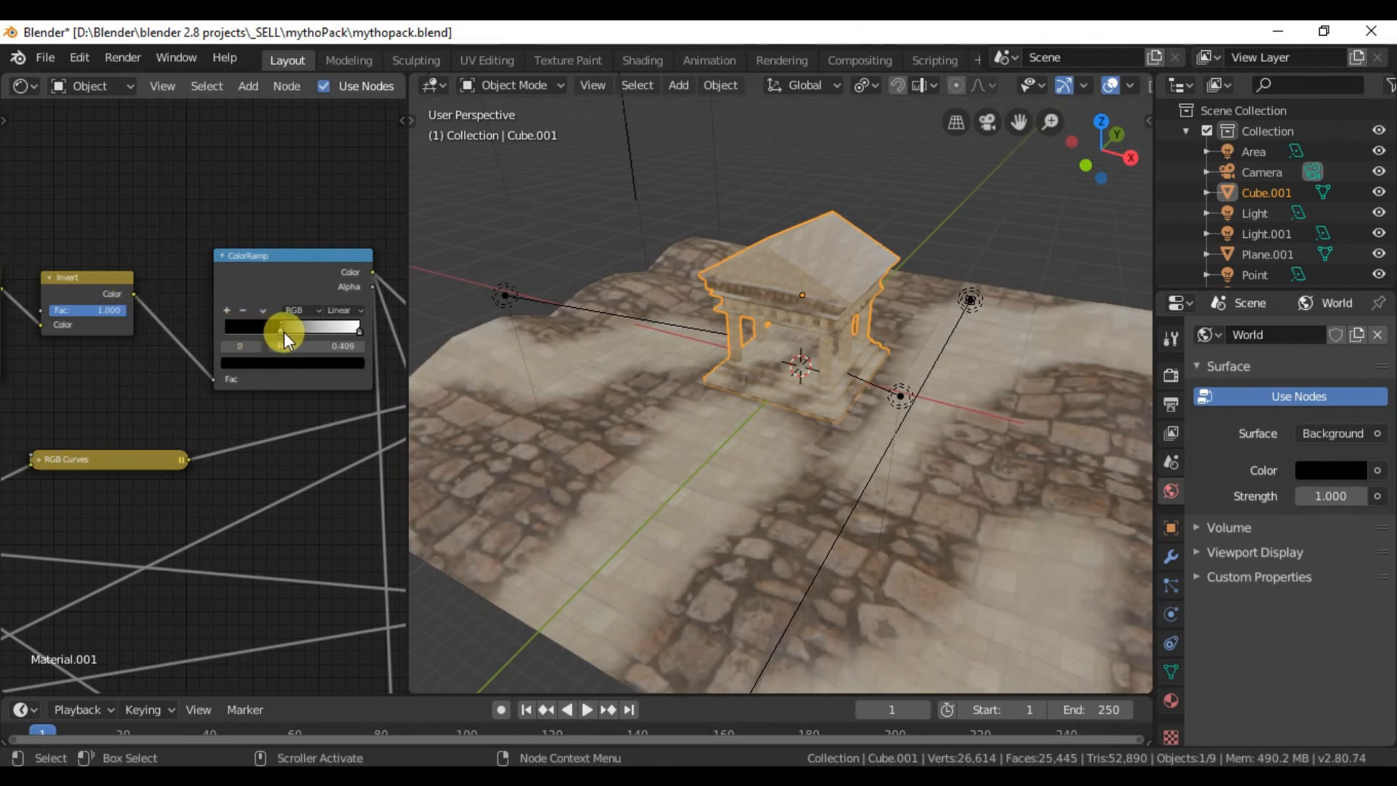
{"action": "left_click_drag", "start_coordinate": [285, 331], "coordinate": [344, 332]}
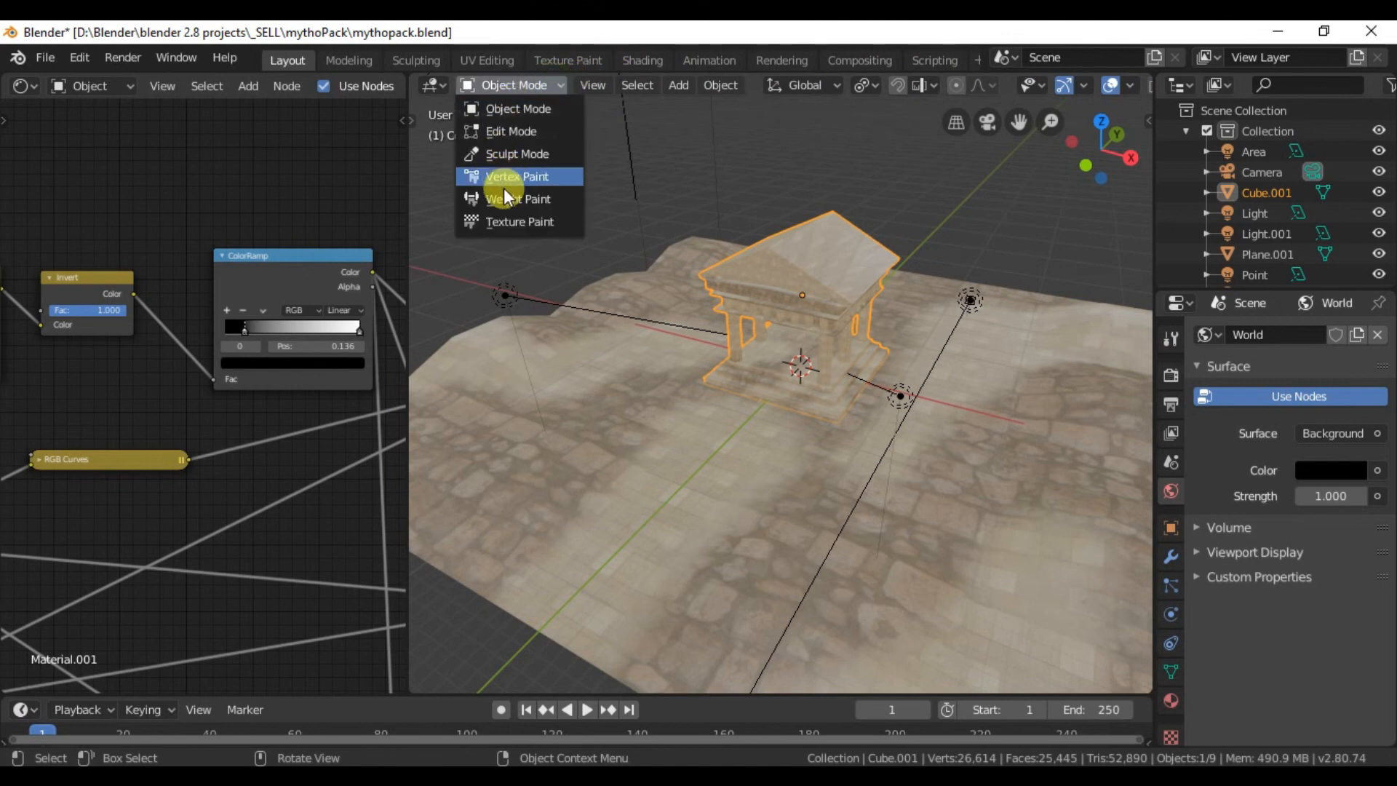
Step: Inspect the blue vertex-paint masks on the temple and then the ground plane in Vertex Paint mode
{"action": "left_click", "coordinate": [517, 176]}
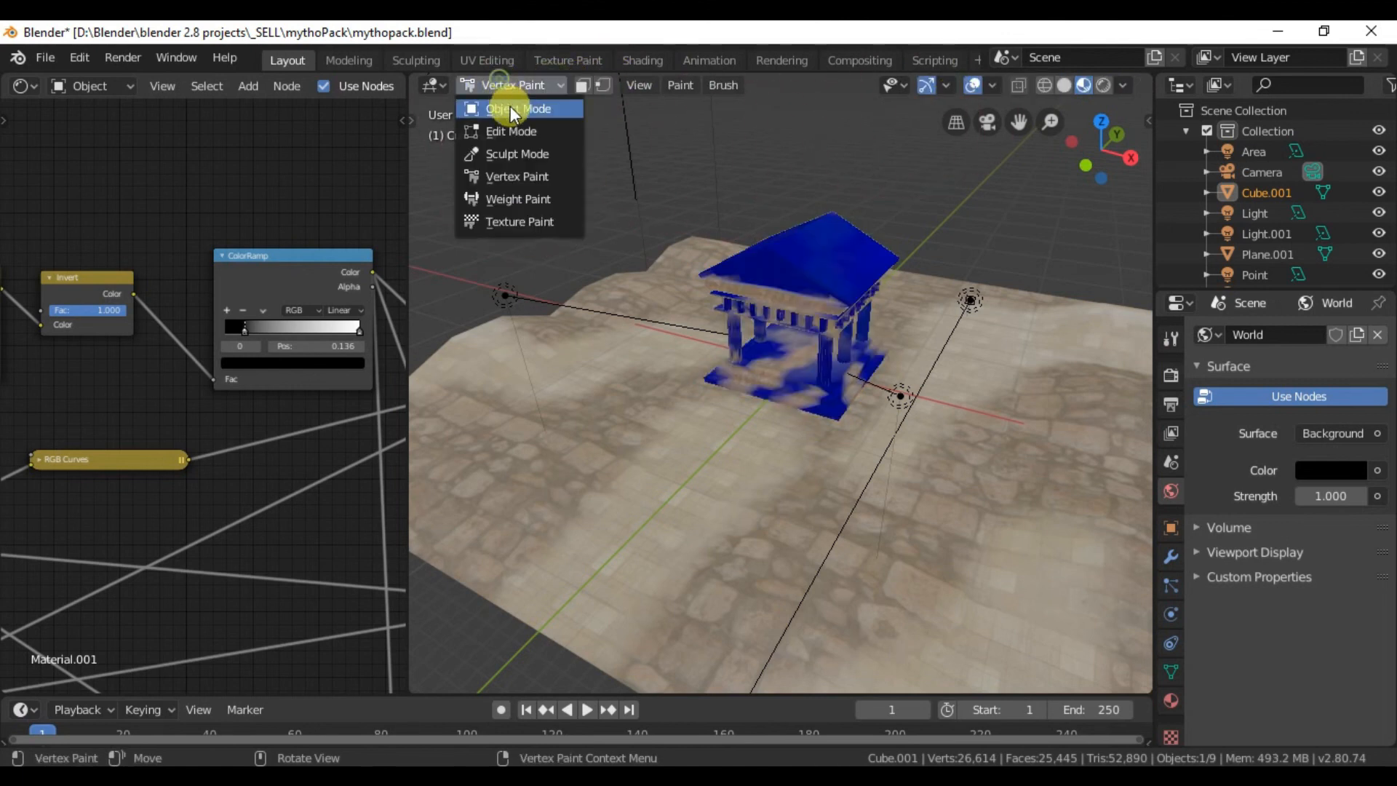
{"action": "left_click", "coordinate": [517, 107]}
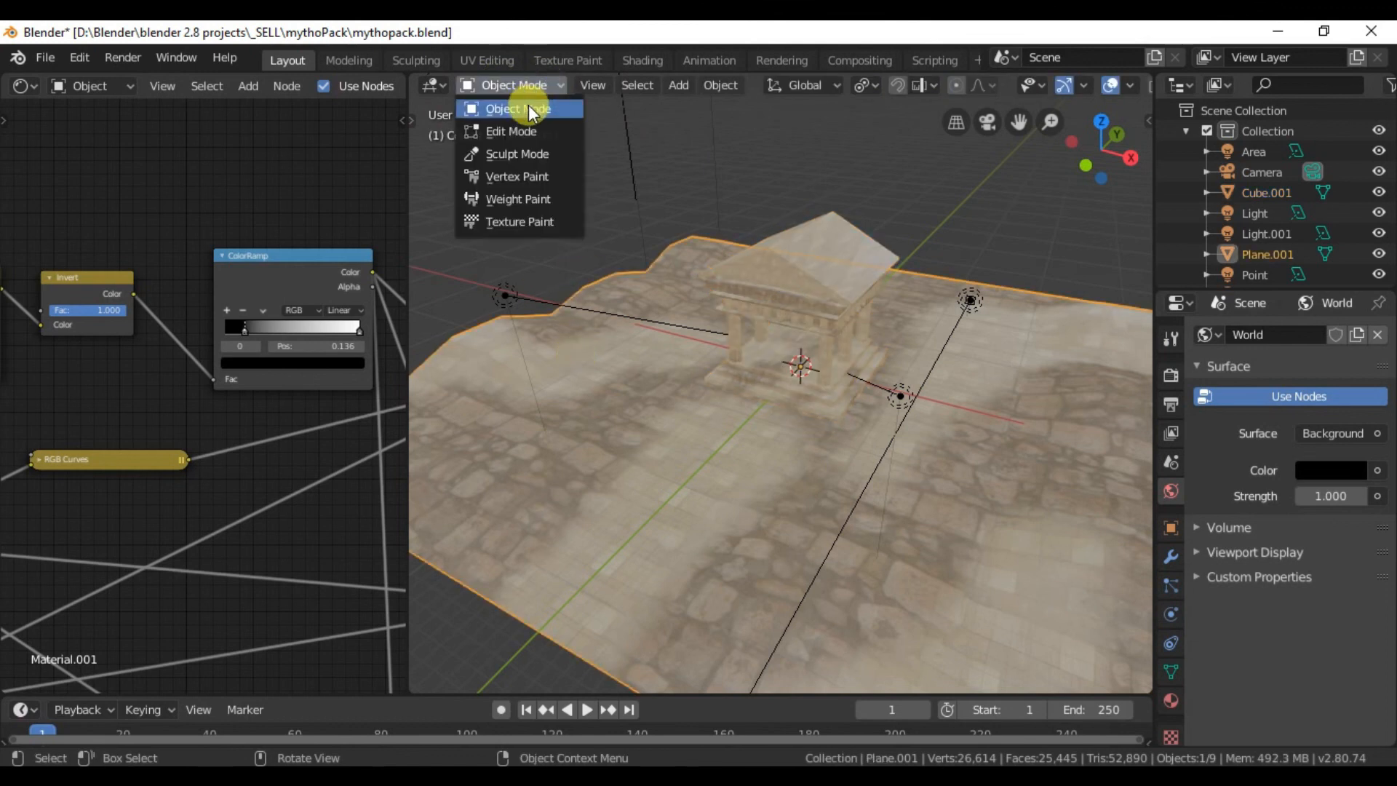
{"action": "left_click", "coordinate": [516, 176]}
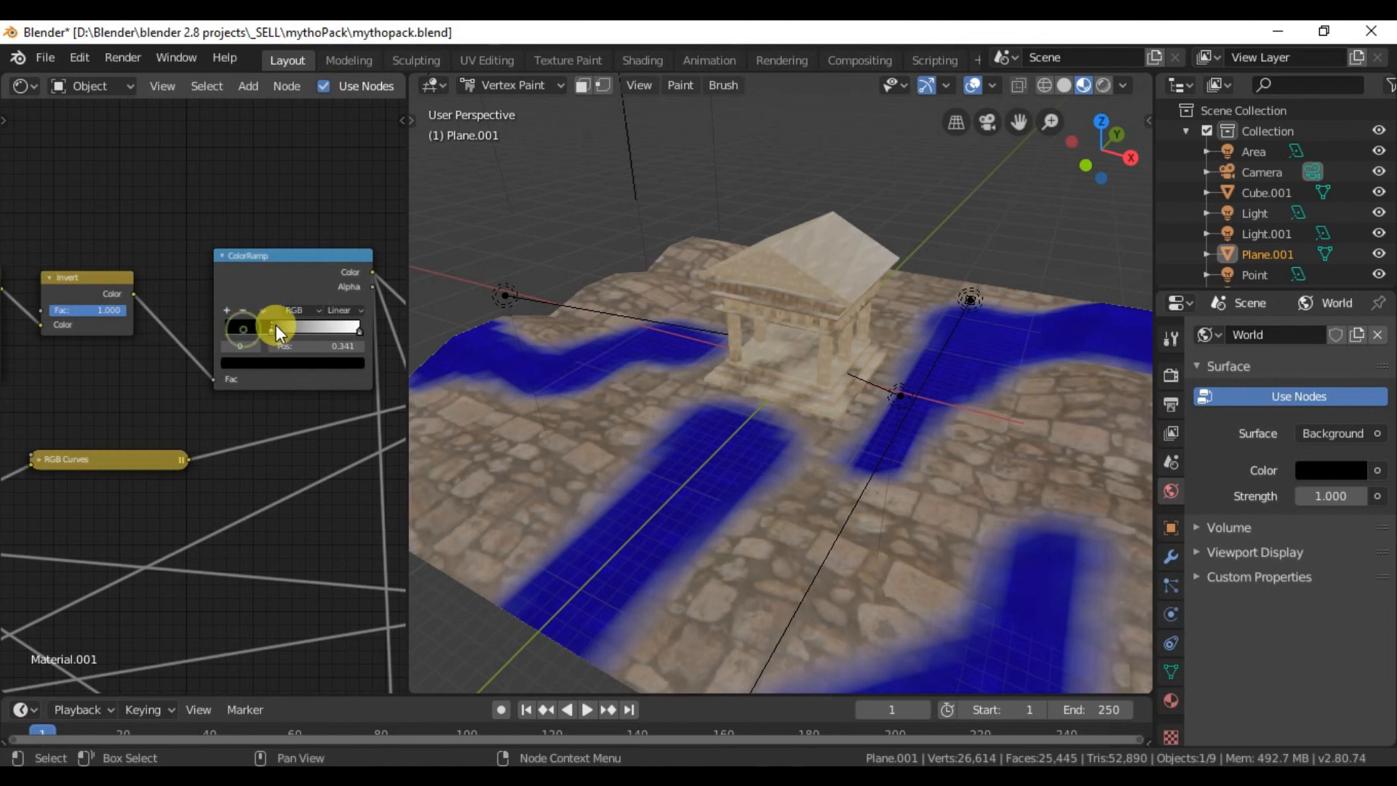
Step: Move the ColorRamp stop so stone-block paths show along the ground's painted strokes, back in Object Mode
{"action": "left_click_drag", "start_coordinate": [279, 328], "coordinate": [359, 328]}
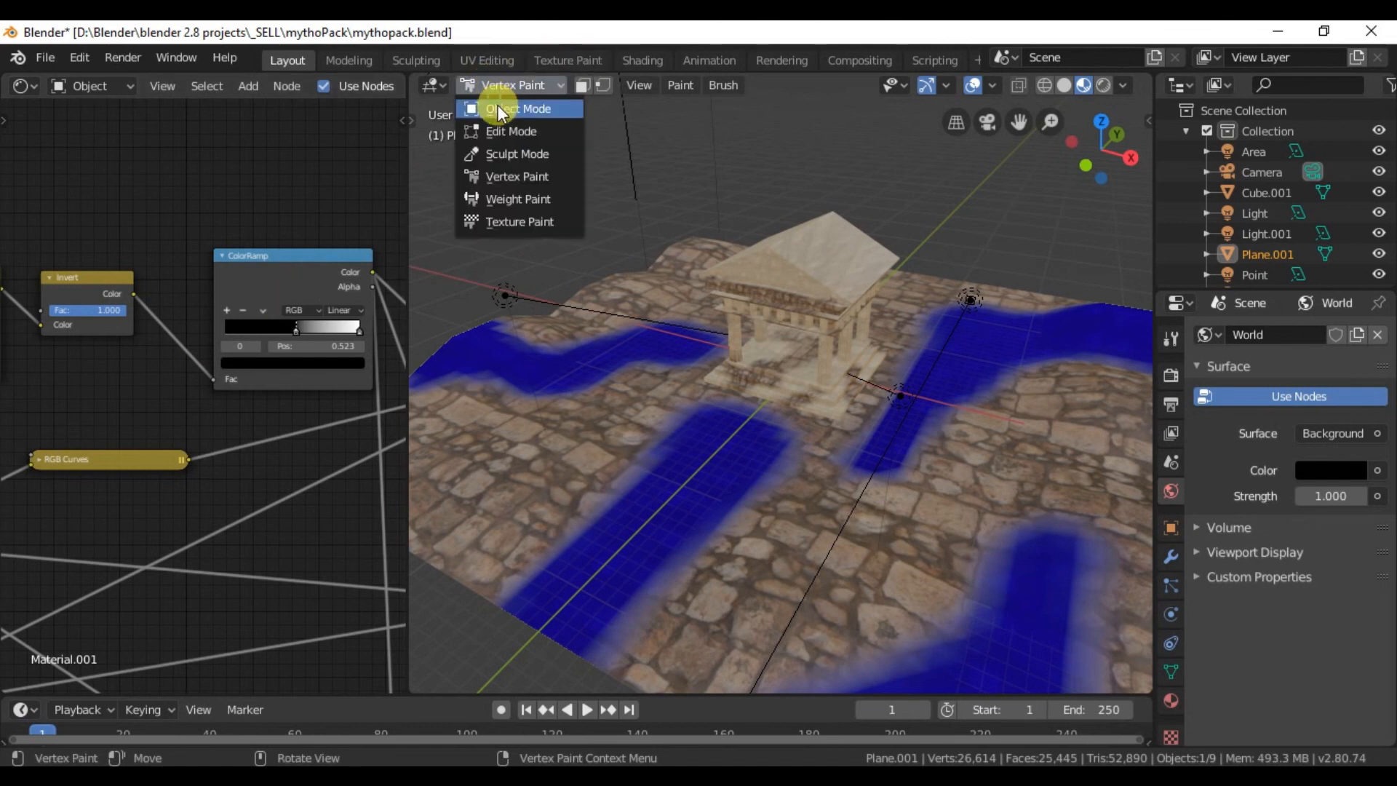
{"action": "left_click", "coordinate": [516, 108]}
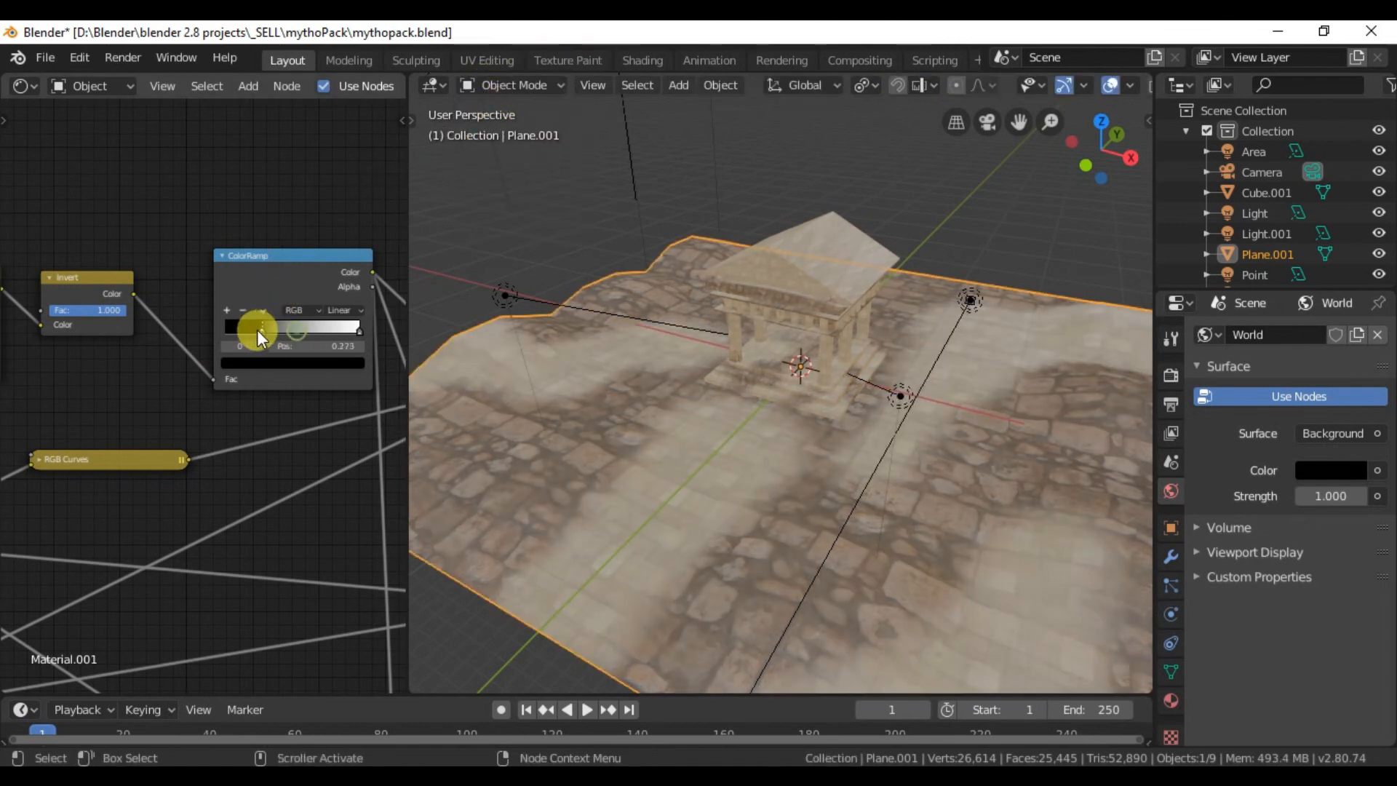
{"action": "left_click_drag", "start_coordinate": [259, 328], "coordinate": [283, 327]}
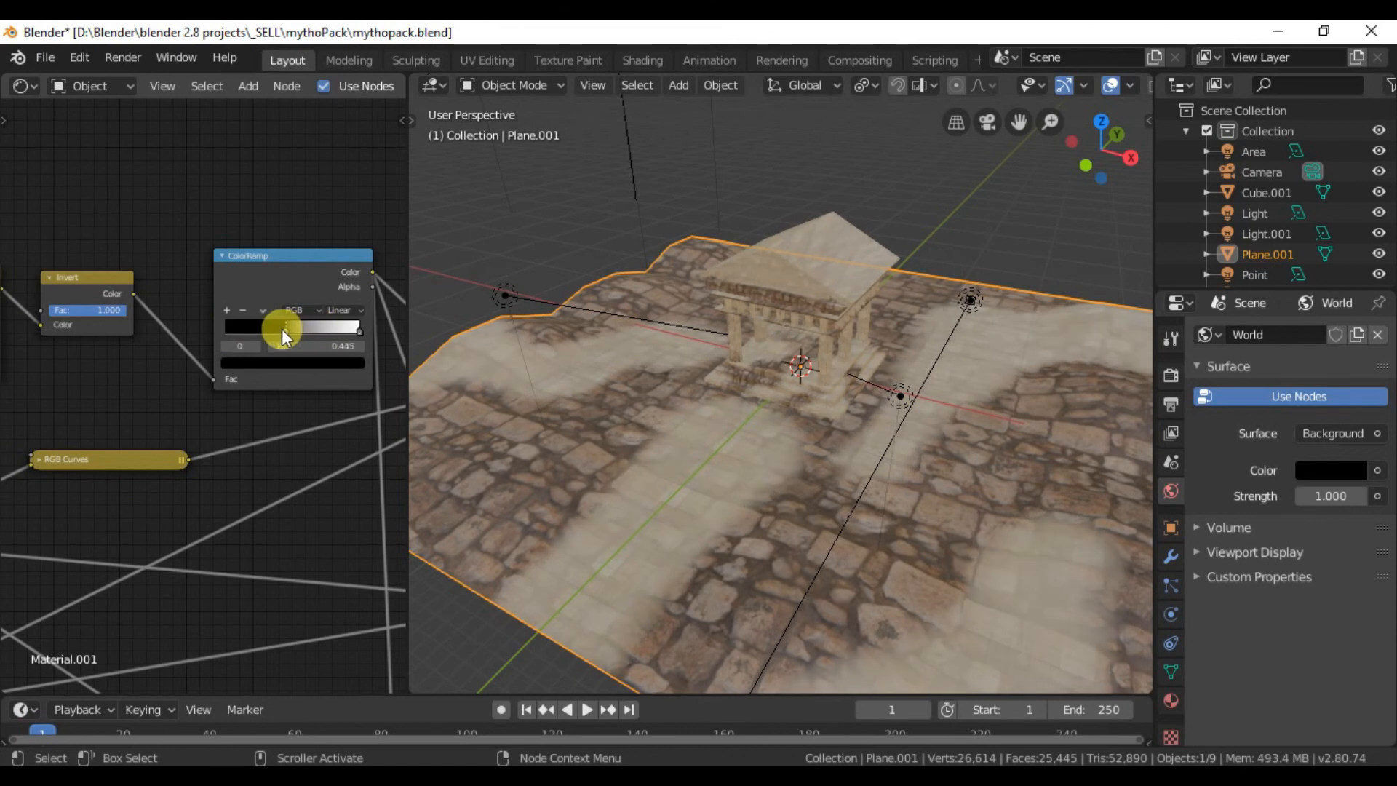